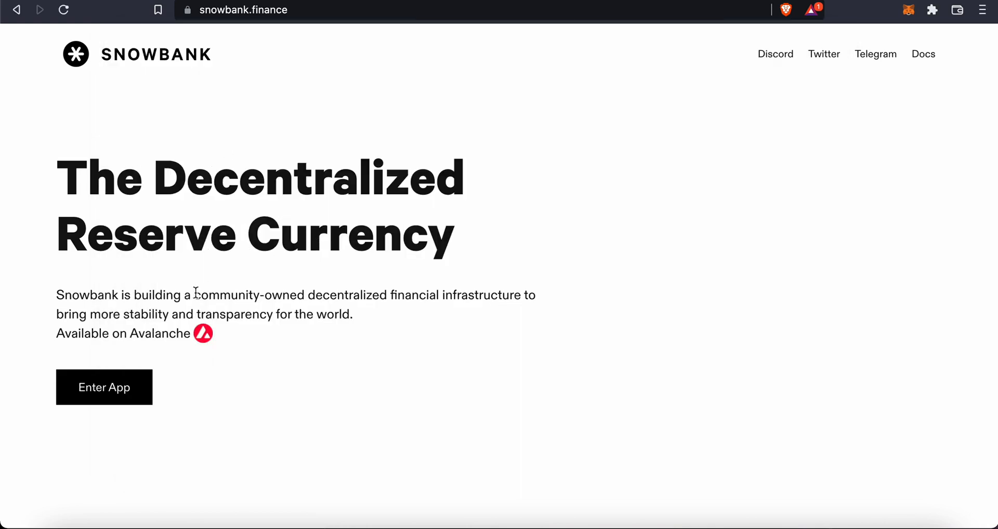
mouse_move(245, 272)
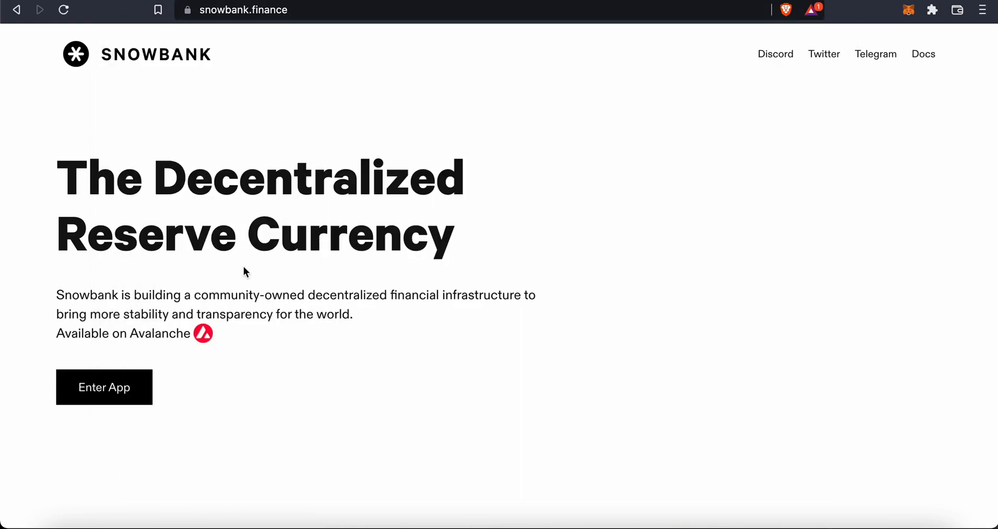
mouse_move(278, 338)
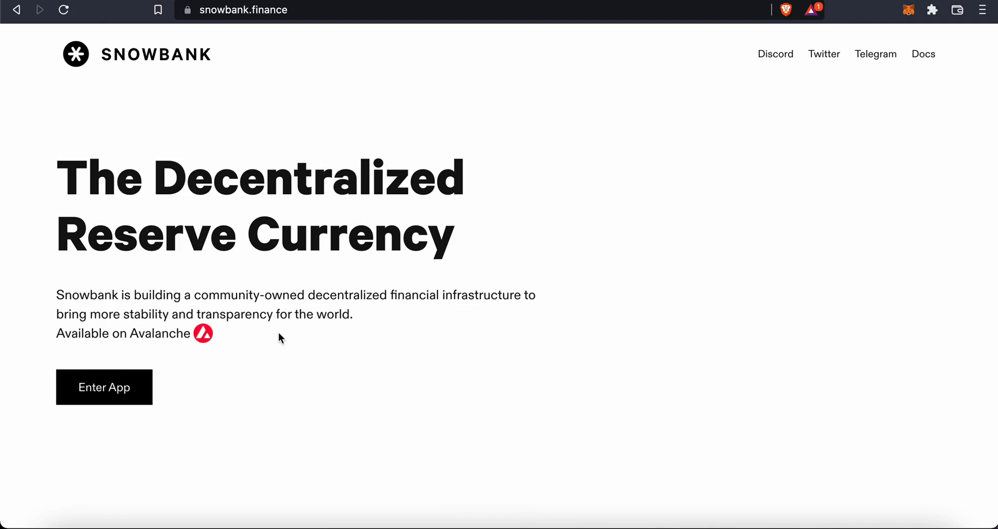
mouse_move(81, 193)
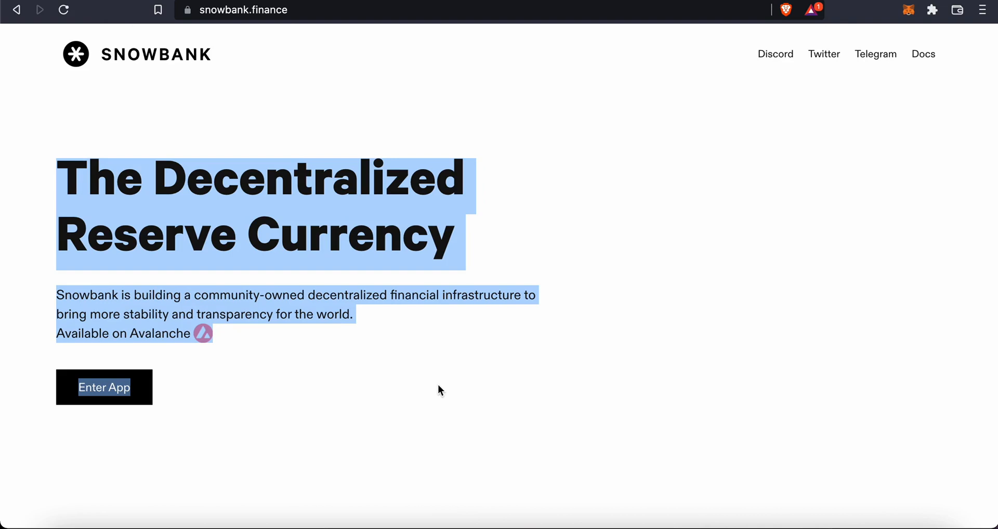
mouse_move(447, 395)
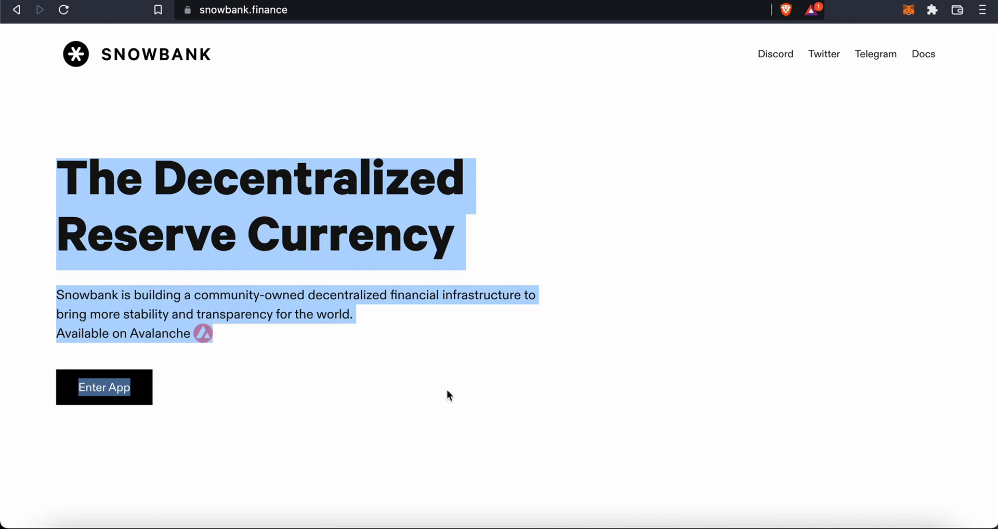
mouse_move(462, 372)
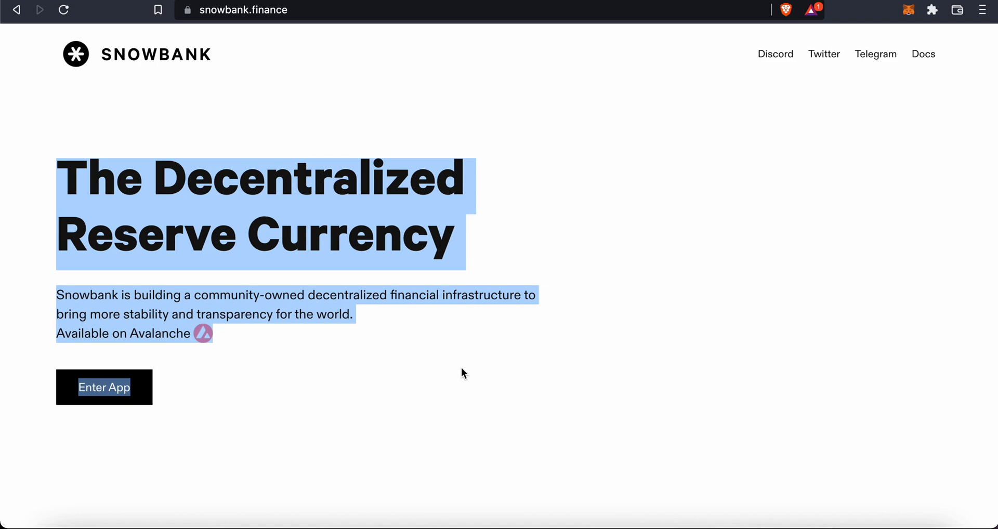
Bring up the link context menu on the Docs navigation link.
right_click(922, 53)
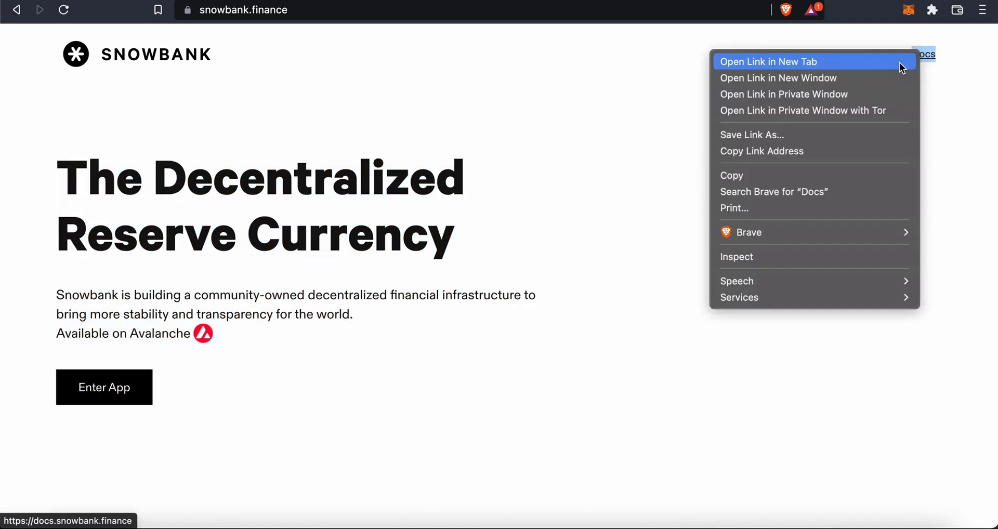
Open the Snowbank DAO Docs in a new tab and read the Introduction page.
left_click(767, 62)
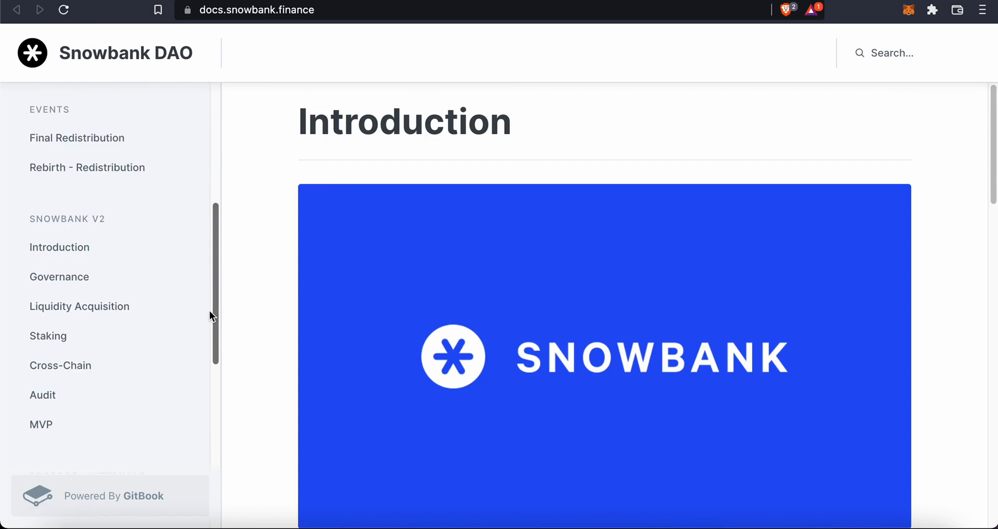
scroll("down", 3)
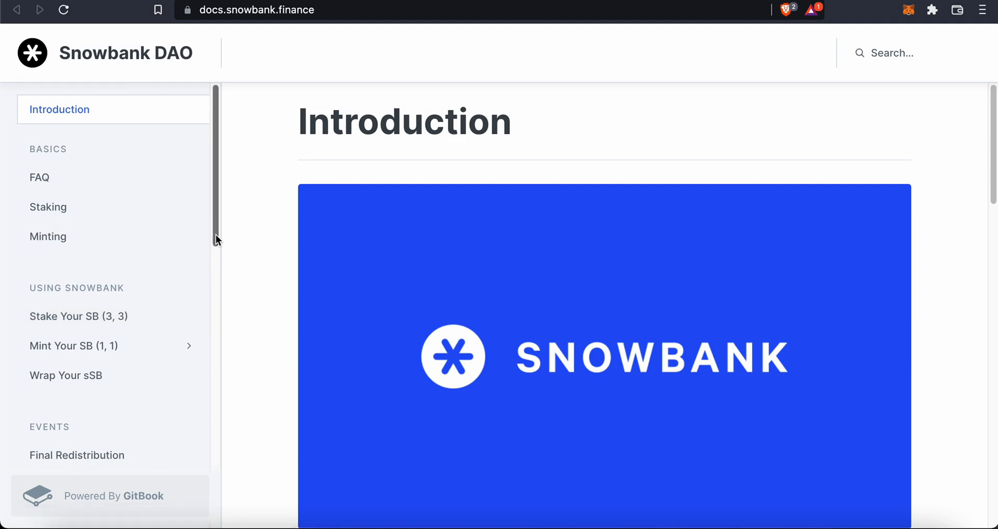
mouse_move(205, 153)
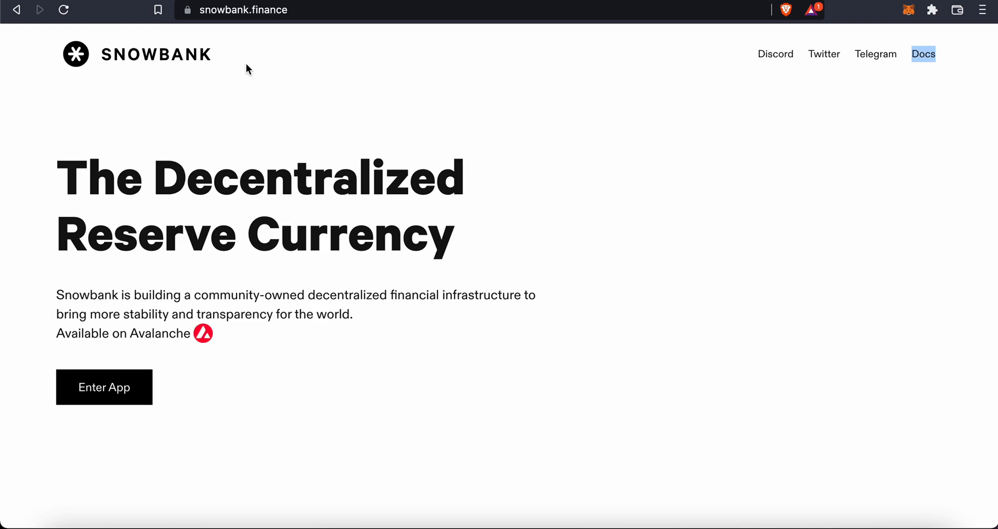
Enter the Snowbank dapp to load the dashboard with RFV, SB price, market cap and treasury figures.
left_click(922, 53)
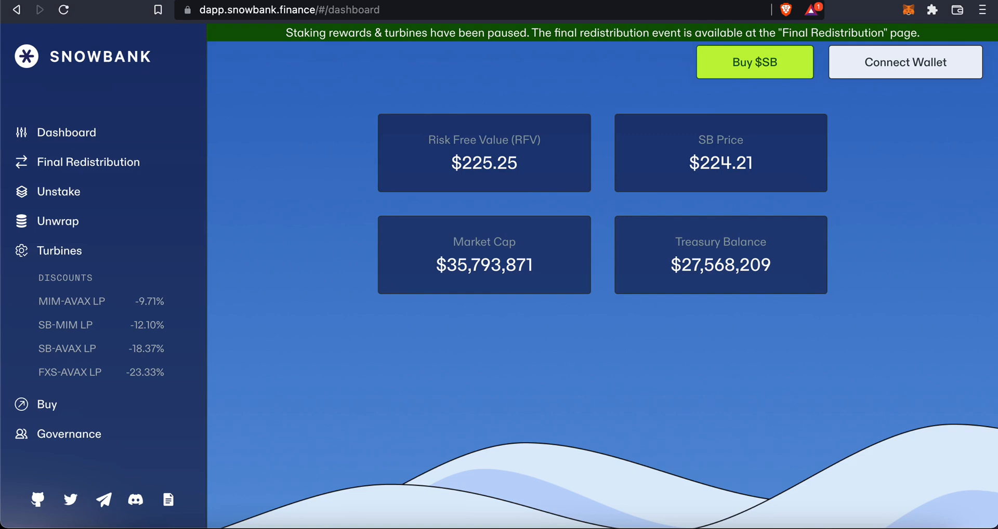
mouse_move(58, 348)
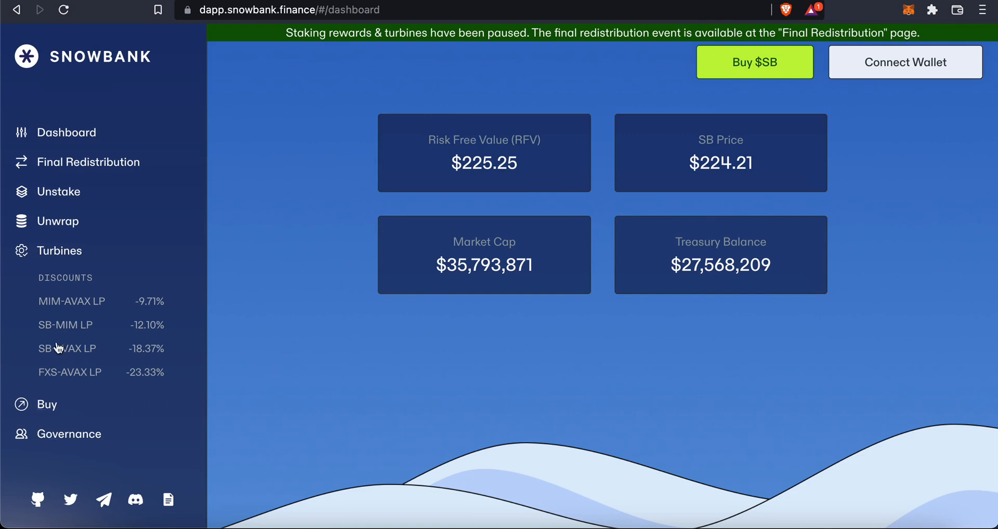
mouse_move(95, 257)
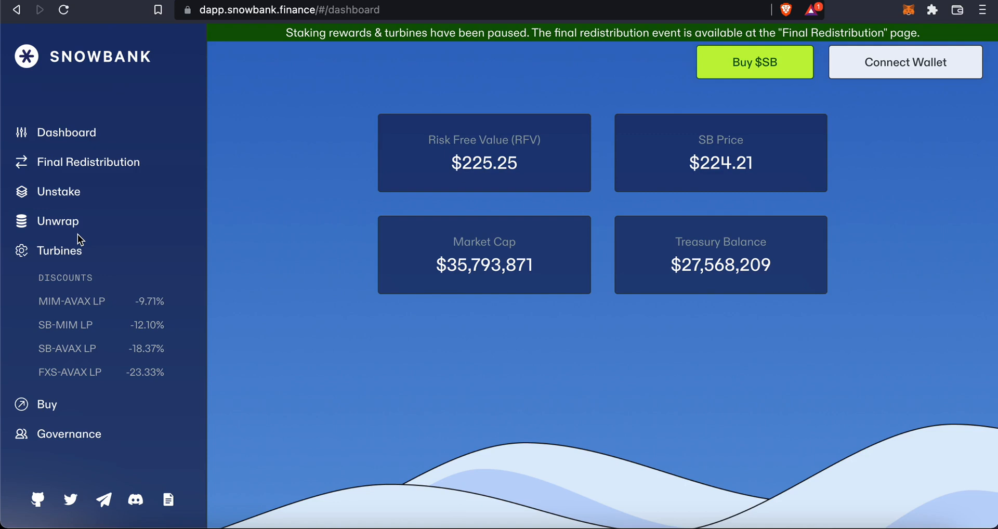
mouse_move(264, 273)
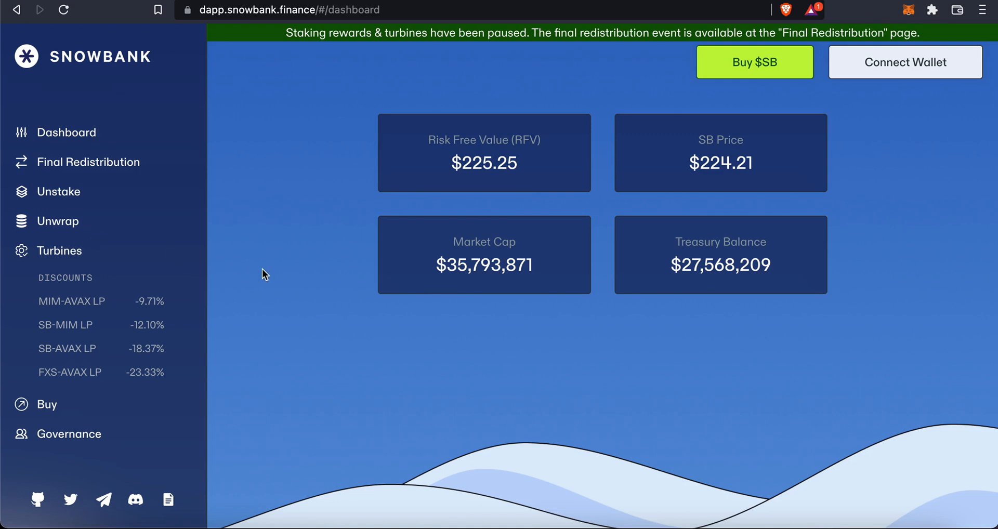
mouse_move(255, 299)
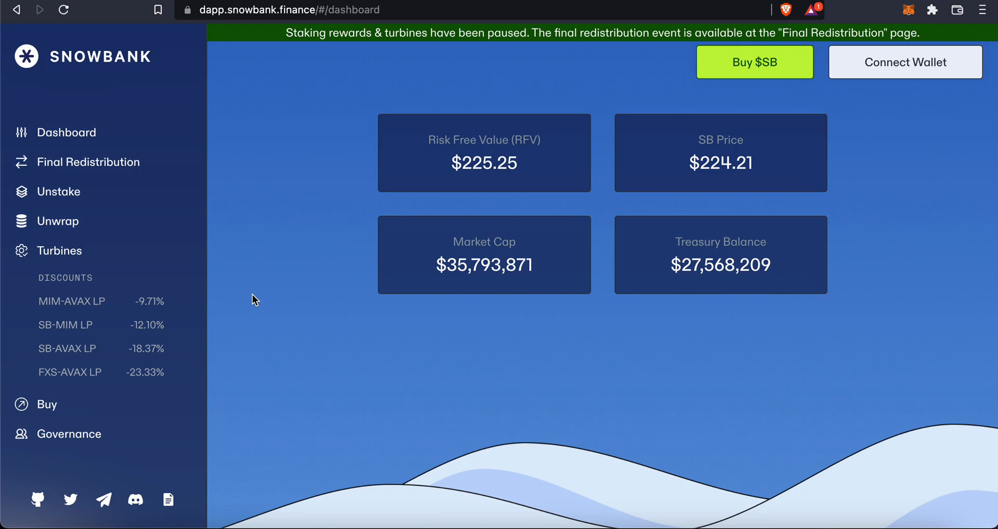
mouse_move(331, 196)
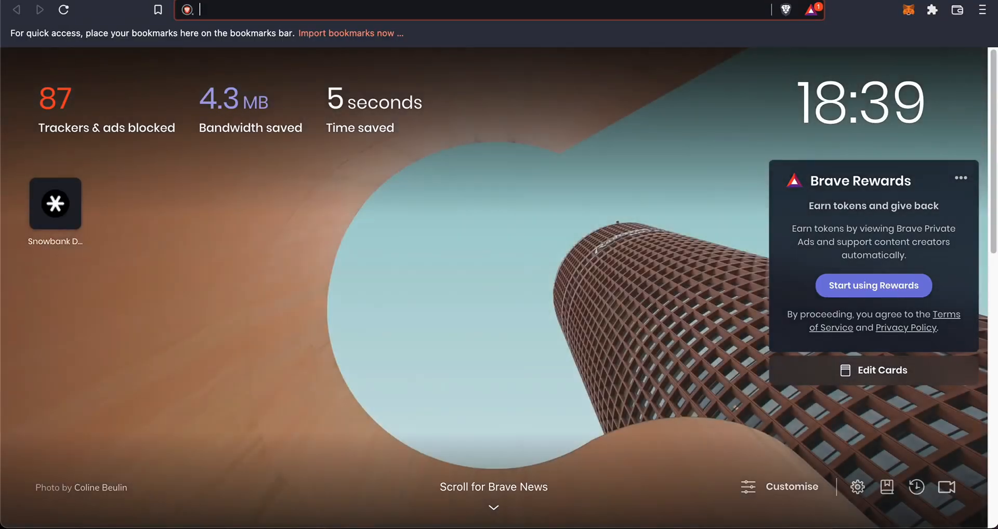
Search 'snowbank nft card', reach the docs Cards page and open the NFTrade collection in a new tab.
type("snowbank nft u")
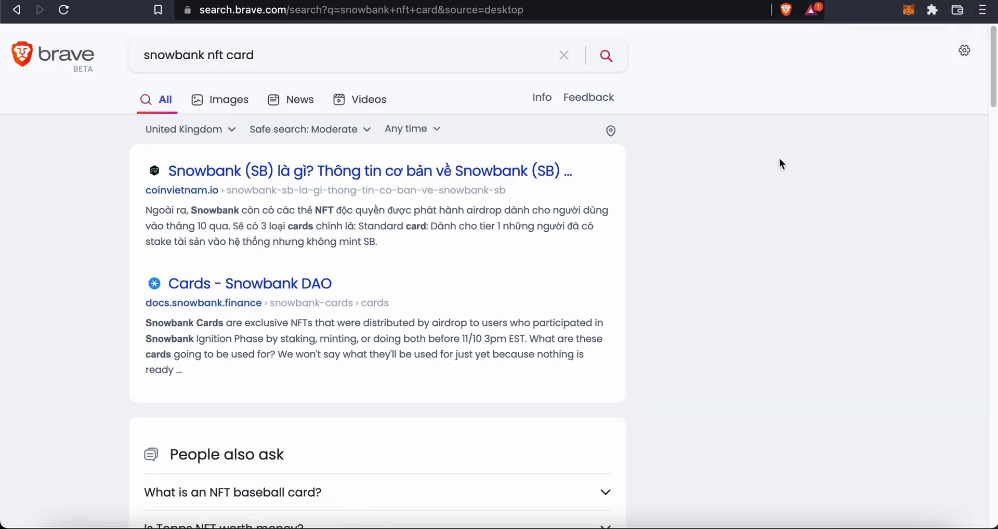
scroll("down", 3)
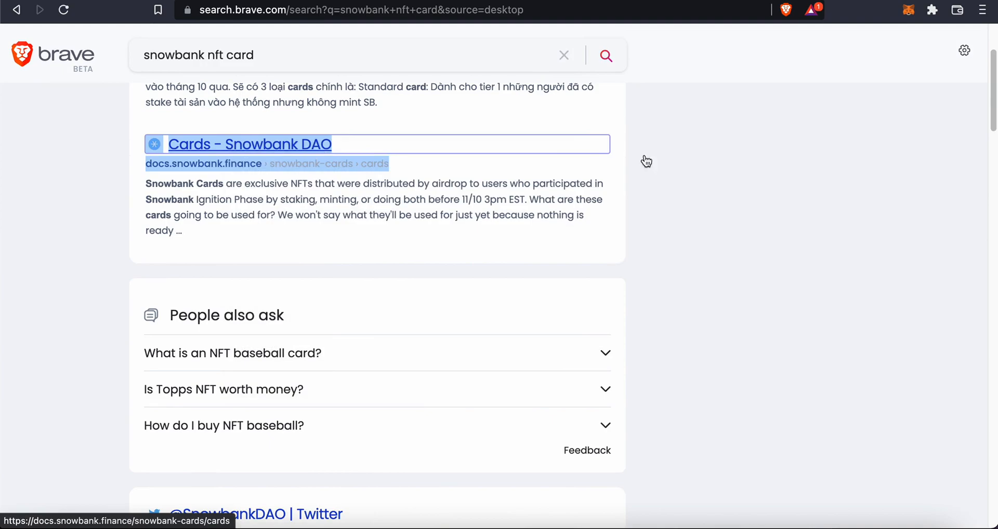
scroll("down", 3)
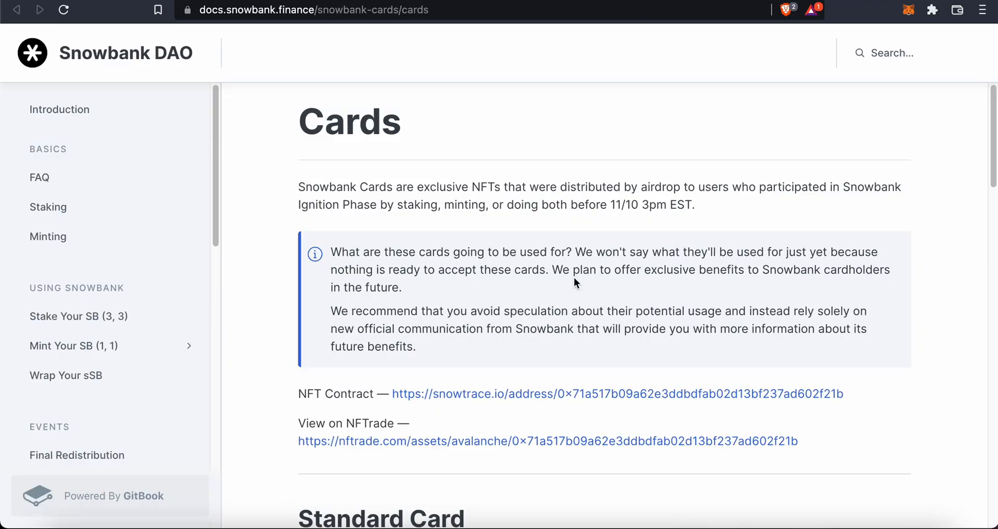
right_click(547, 230)
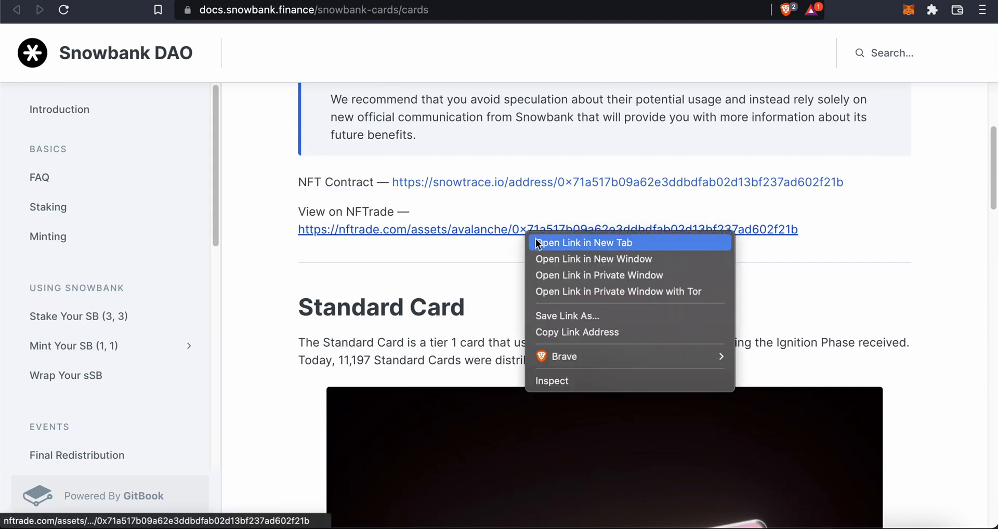
left_click(580, 242)
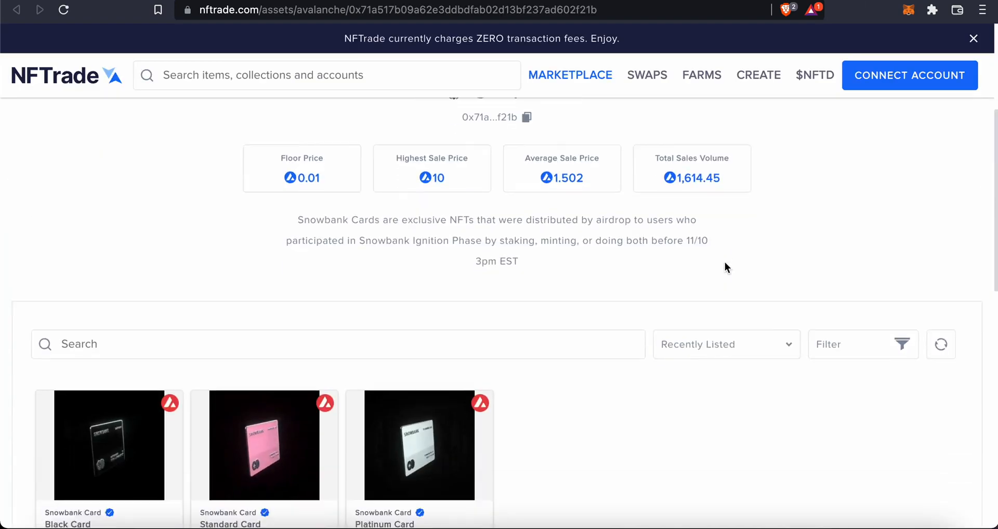
Look over the NFTrade Snowbank Card listings and floor price.
scroll("down", 3)
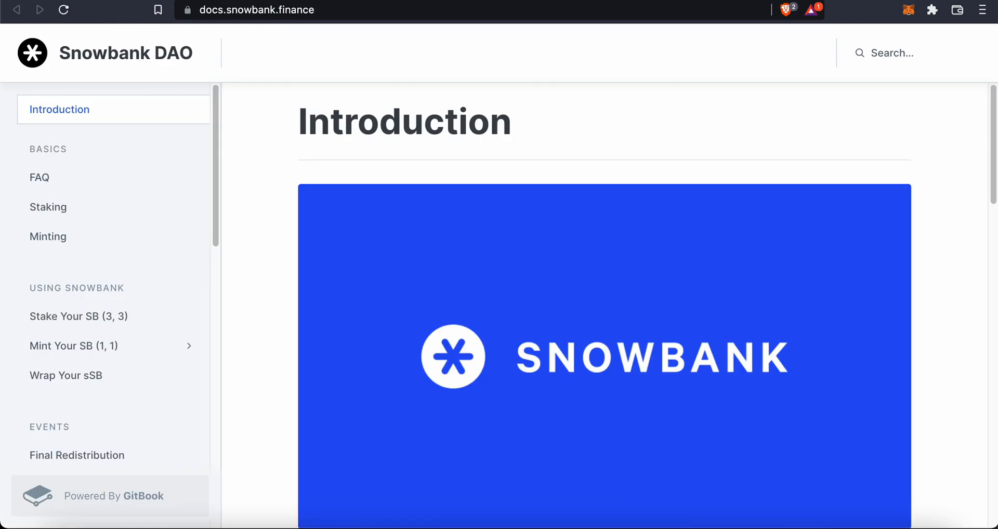
mouse_move(222, 29)
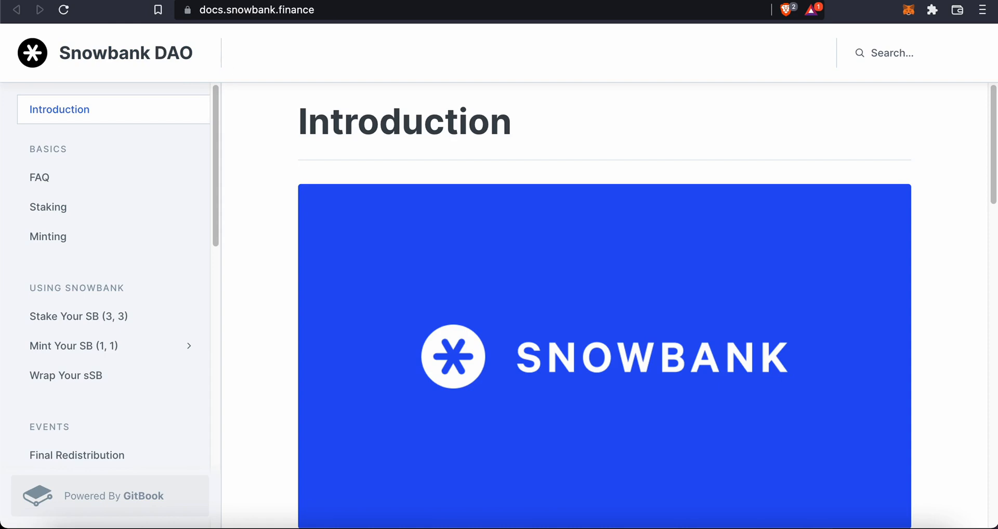
View the MIM-AVAX LP turbine's mint price and ROI, then return to the dapp dashboard.
left_click(16, 9)
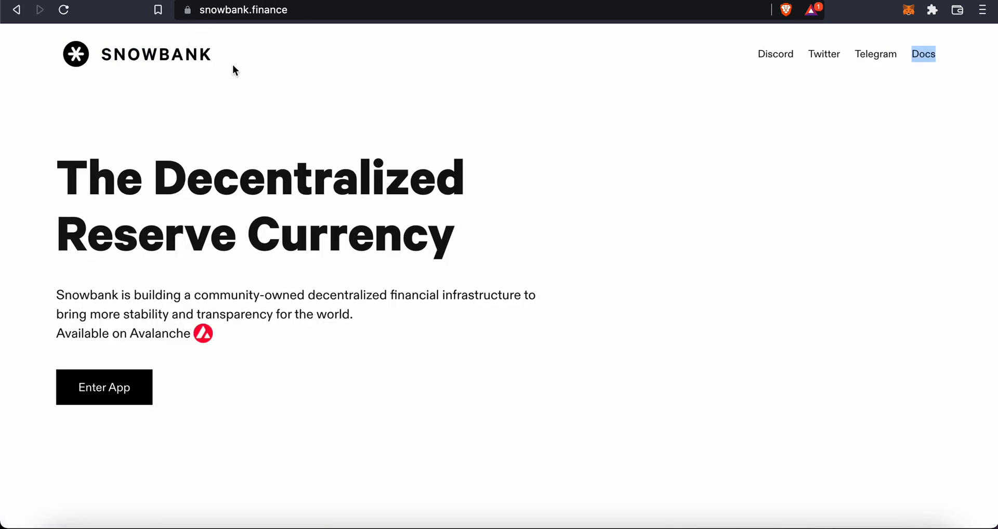
mouse_move(223, 60)
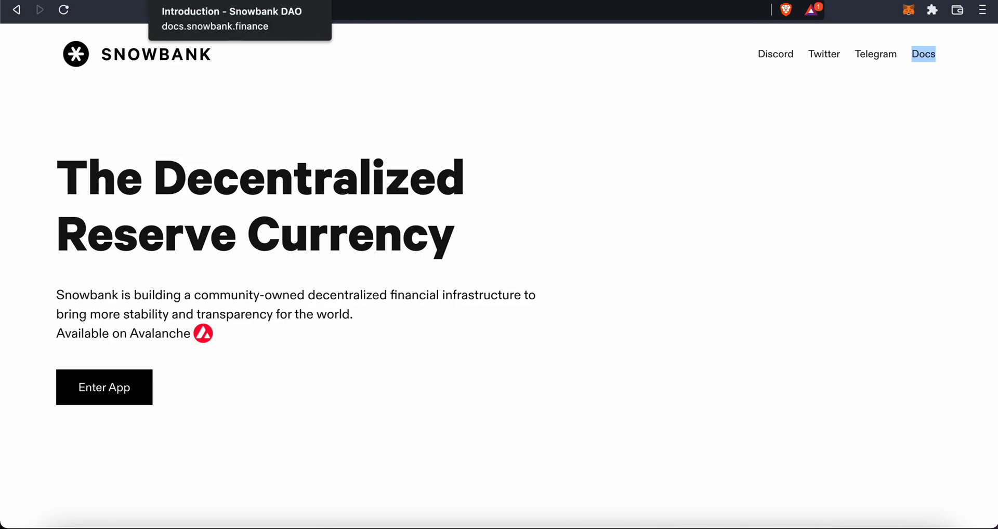
left_click(104, 386)
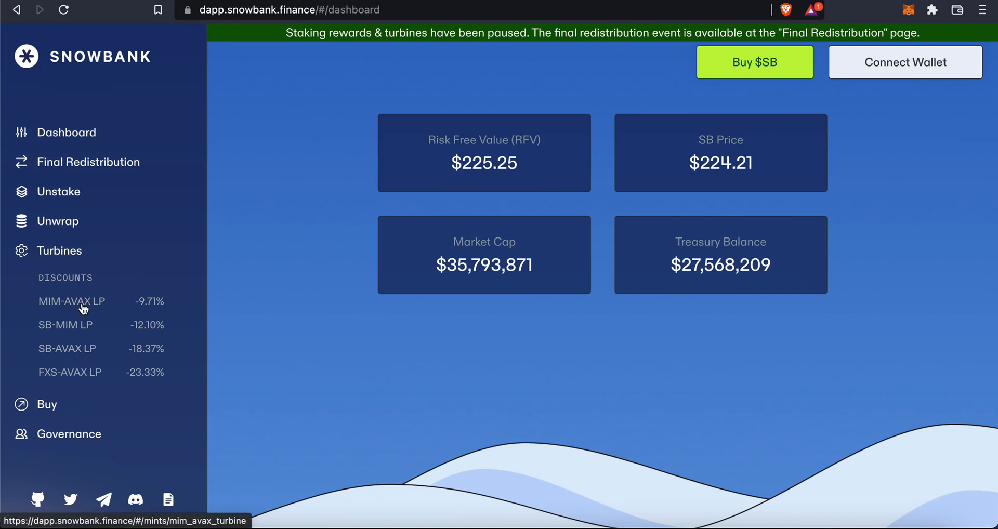
right_click(72, 302)
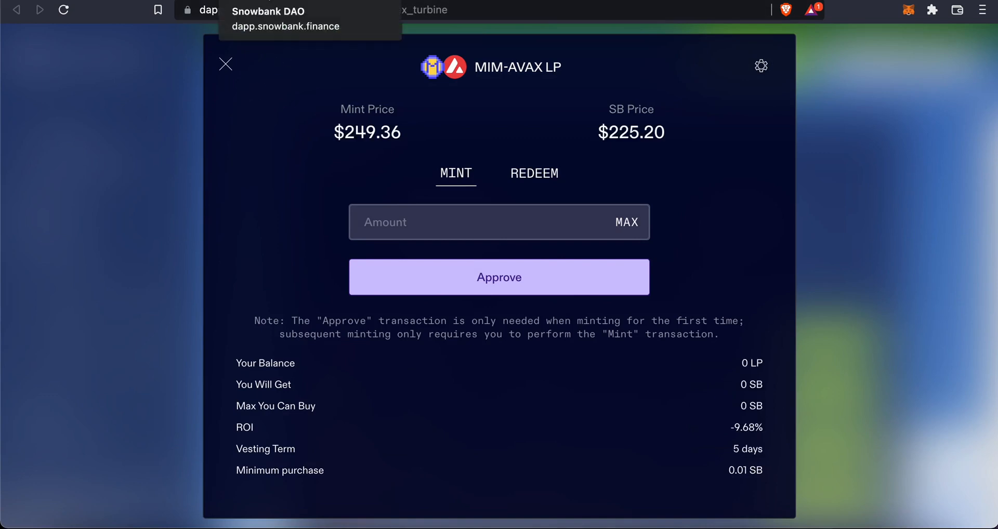
left_click(225, 65)
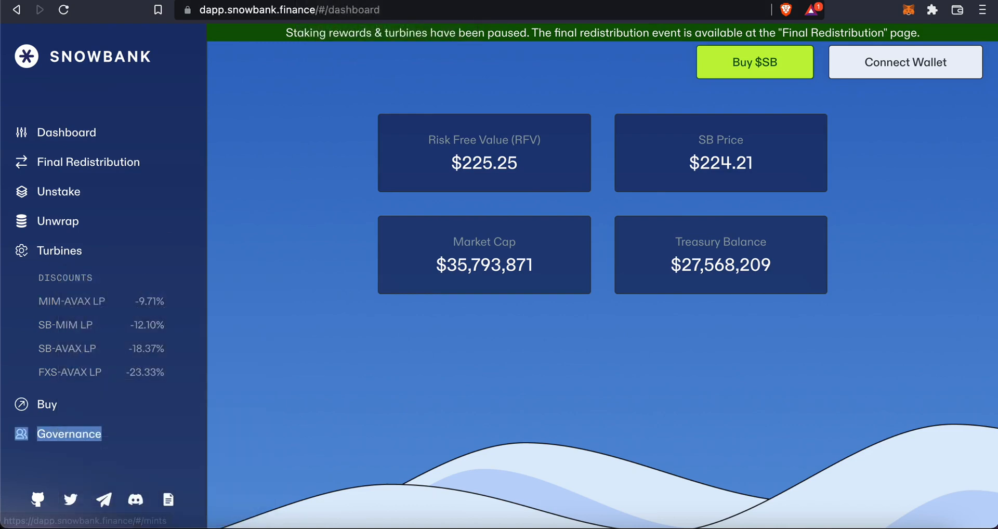
Browse Snowbank's closed Snapshot proposals down to SBP2 and SBP1.
left_click(69, 434)
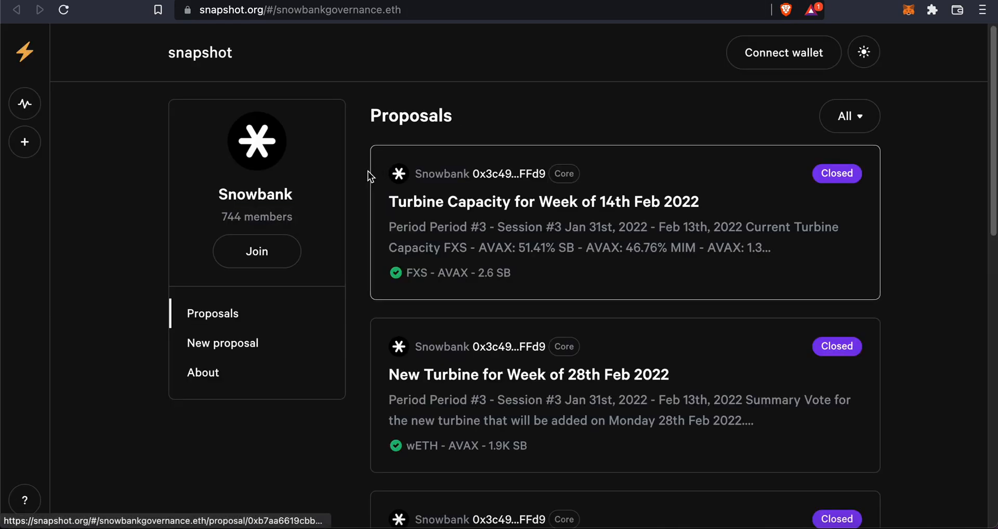
scroll("down", 3)
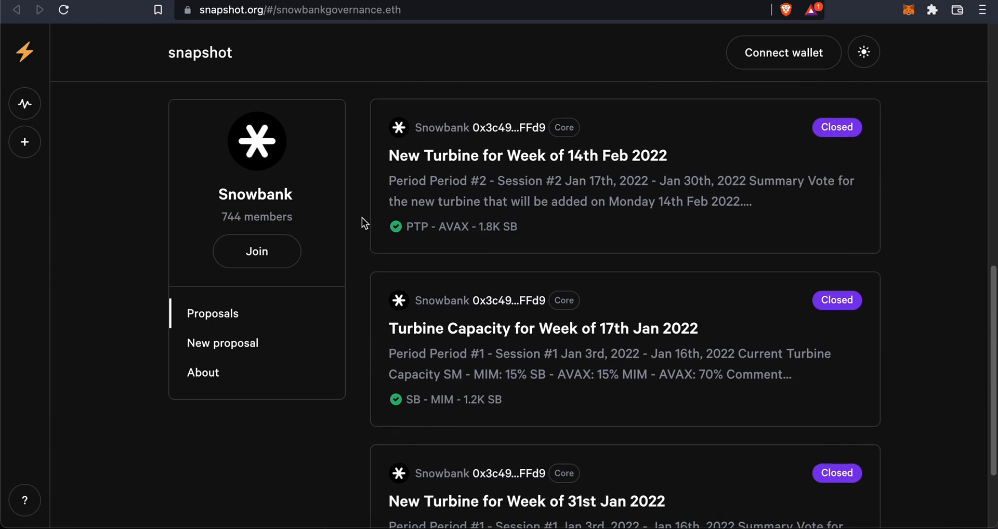
scroll("down", 3)
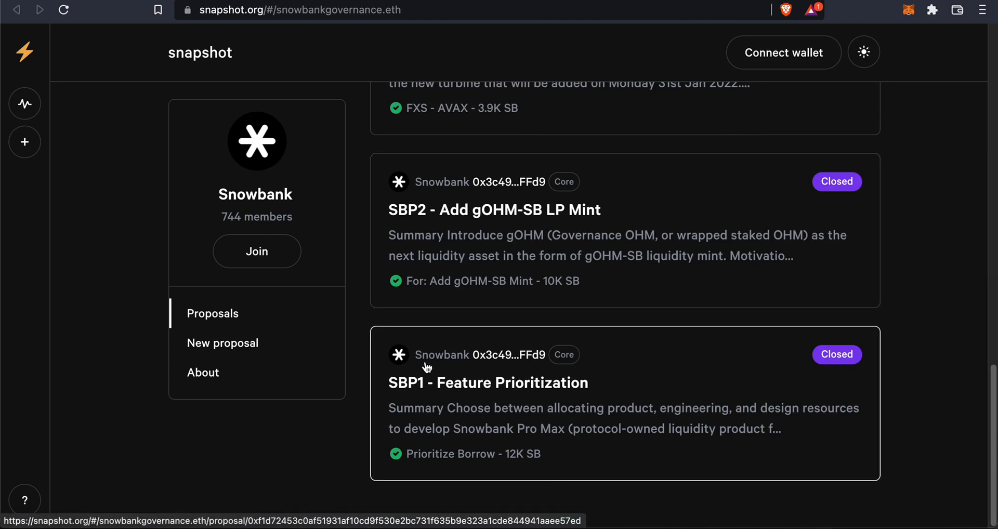
mouse_move(366, 255)
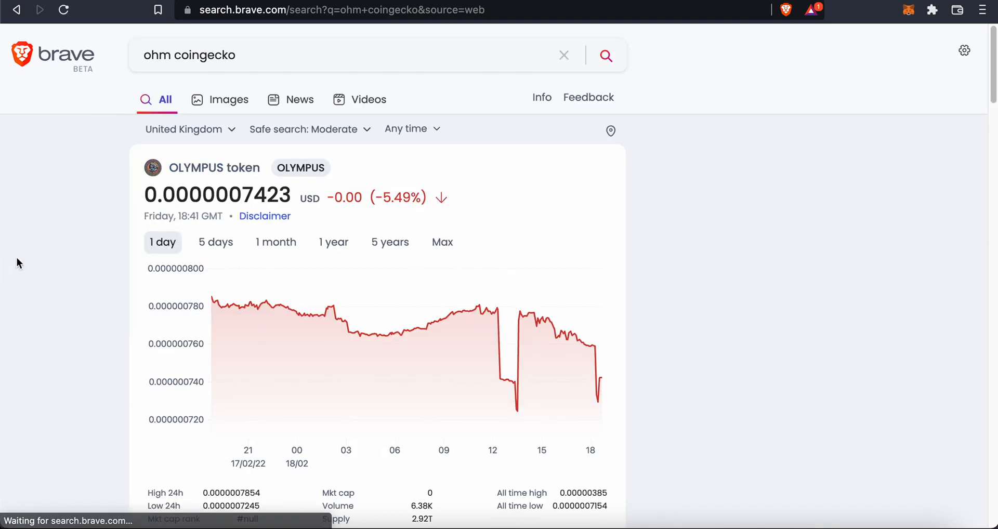
Open CoinGecko's Olympus (OHM) page from the search results and view its price and market cap.
scroll("down", 3)
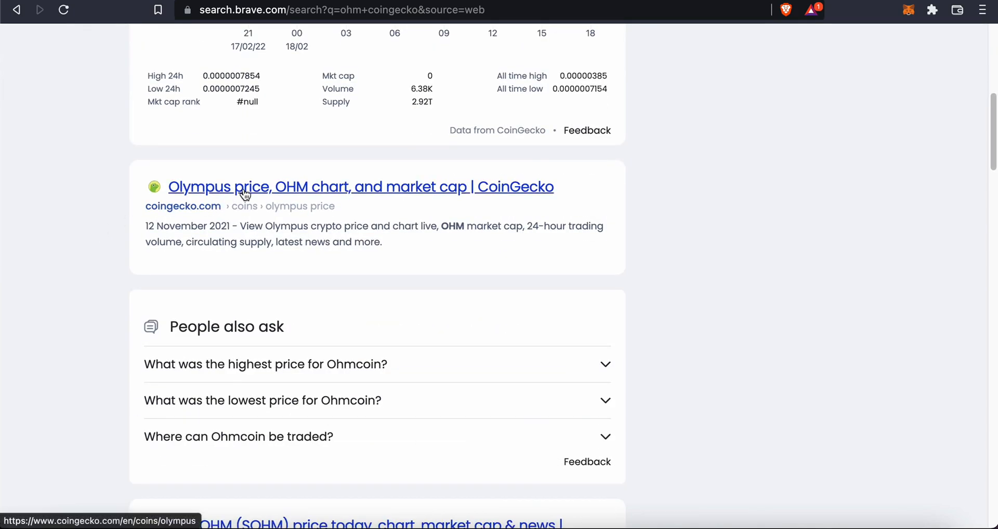
left_click(361, 186)
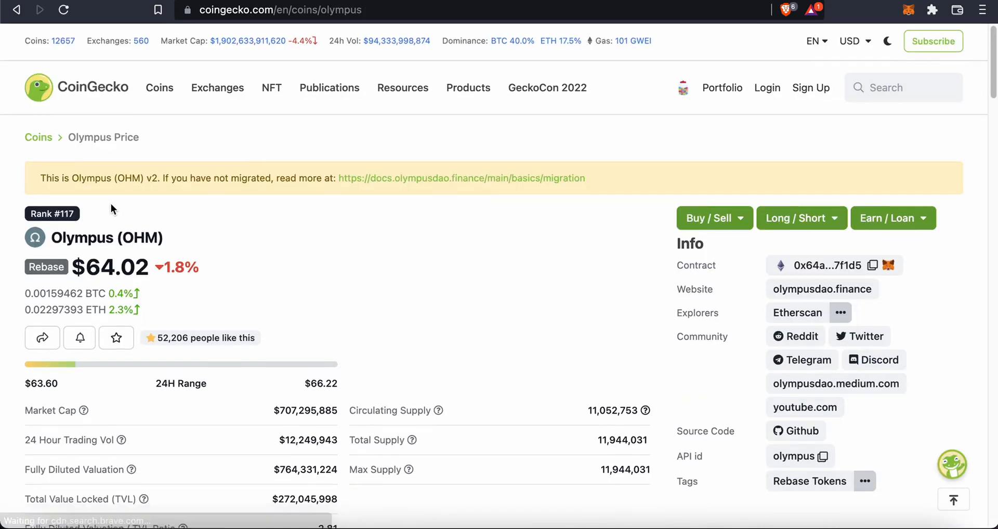
scroll("down", 3)
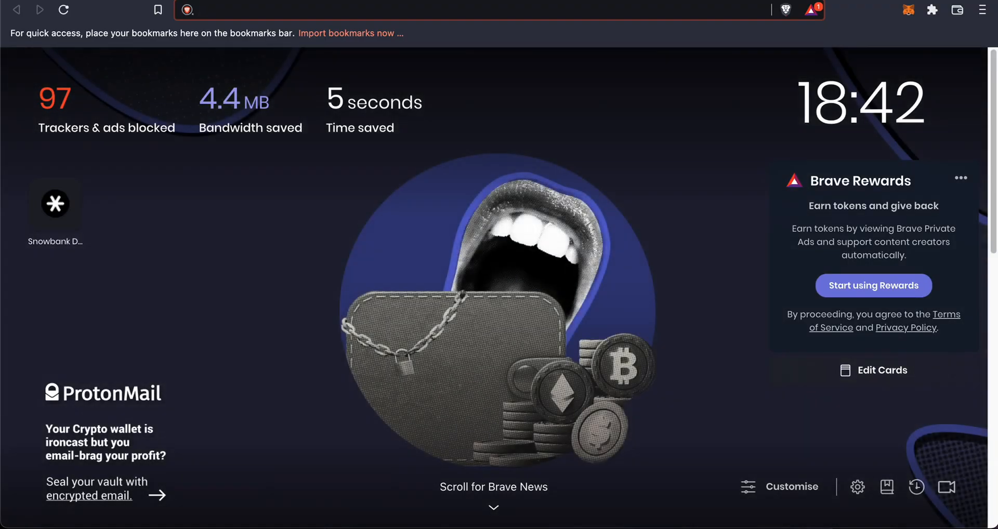
Search 'dogecoin coingecko', open CoinGecko's Dogecoin page and show its one-year price chart.
type("dogecoin+coingecko&source=desktop")
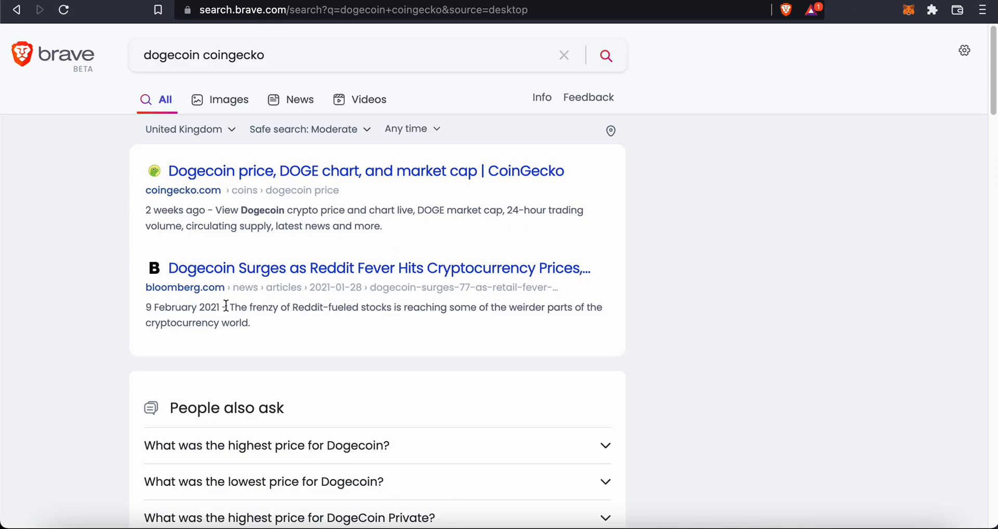
left_click(364, 170)
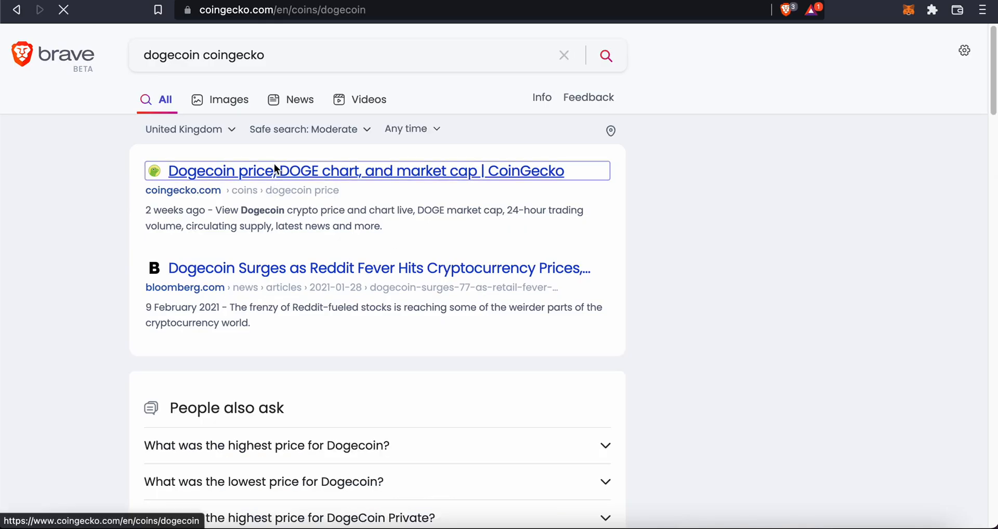
left_click(366, 171)
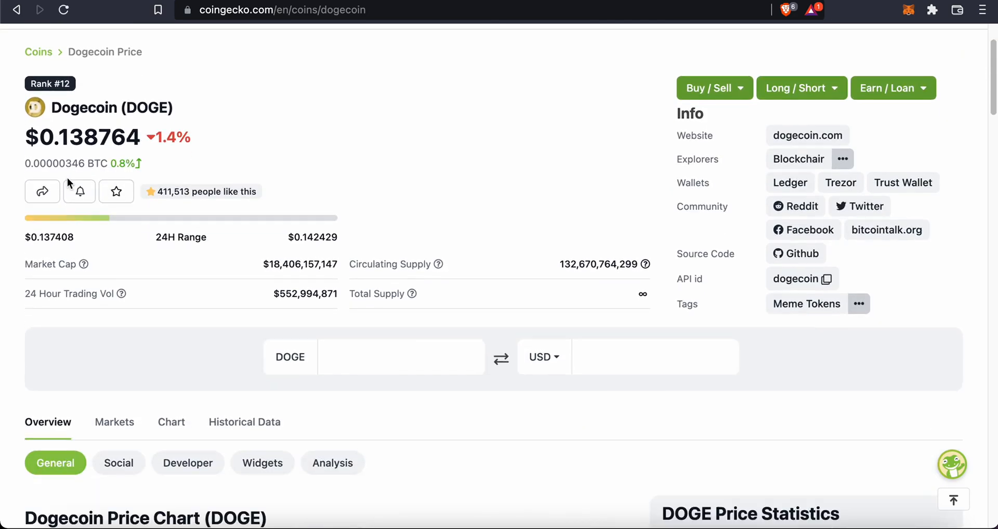
scroll("down", 3)
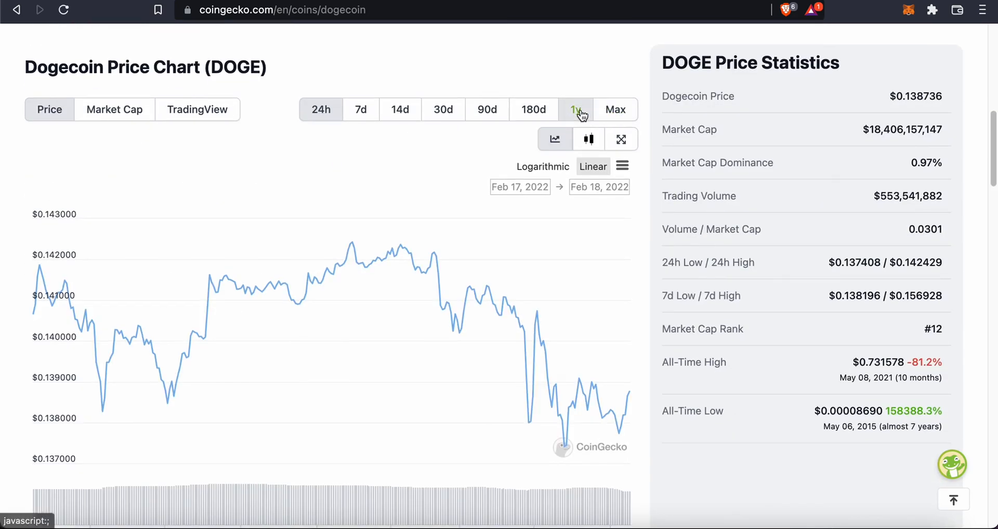
left_click(574, 109)
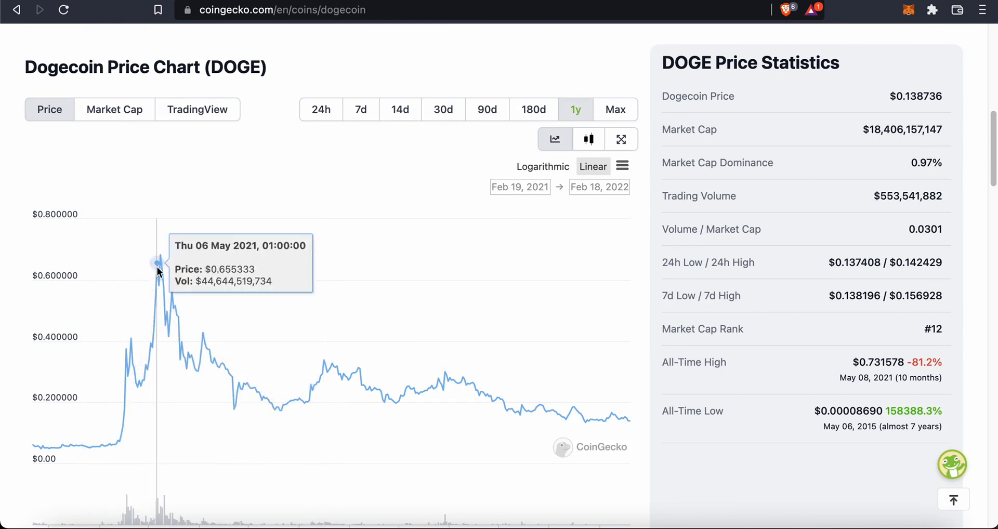
mouse_move(161, 267)
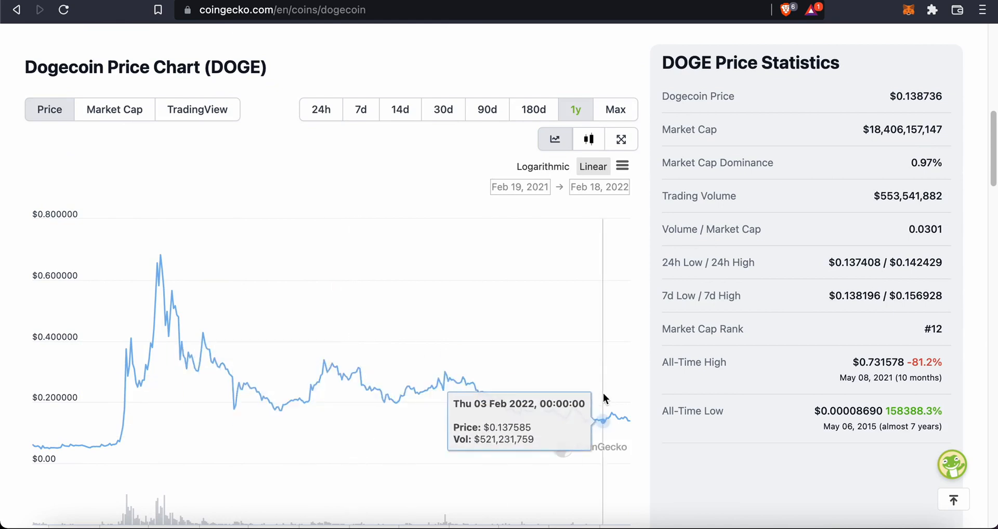
scroll("down", 3)
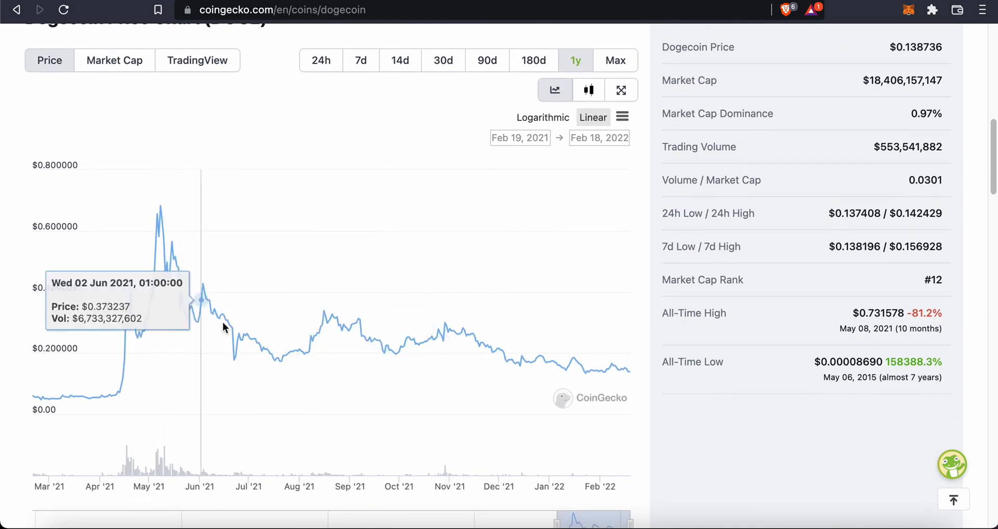
mouse_move(530, 349)
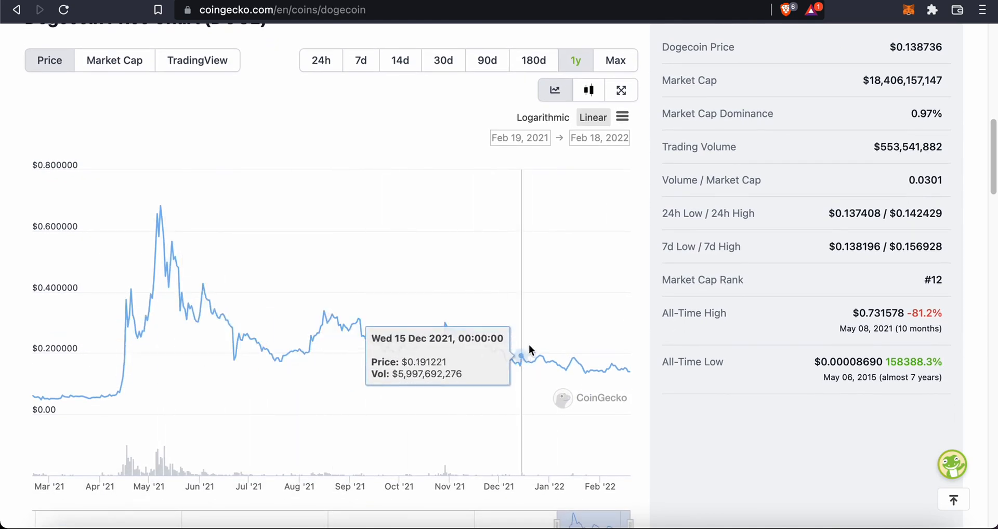
mouse_move(435, 348)
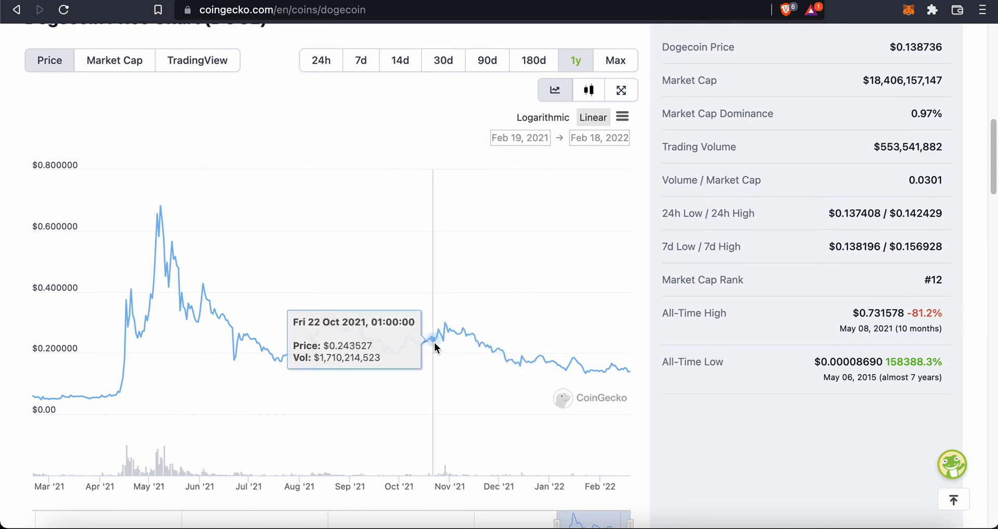
mouse_move(452, 333)
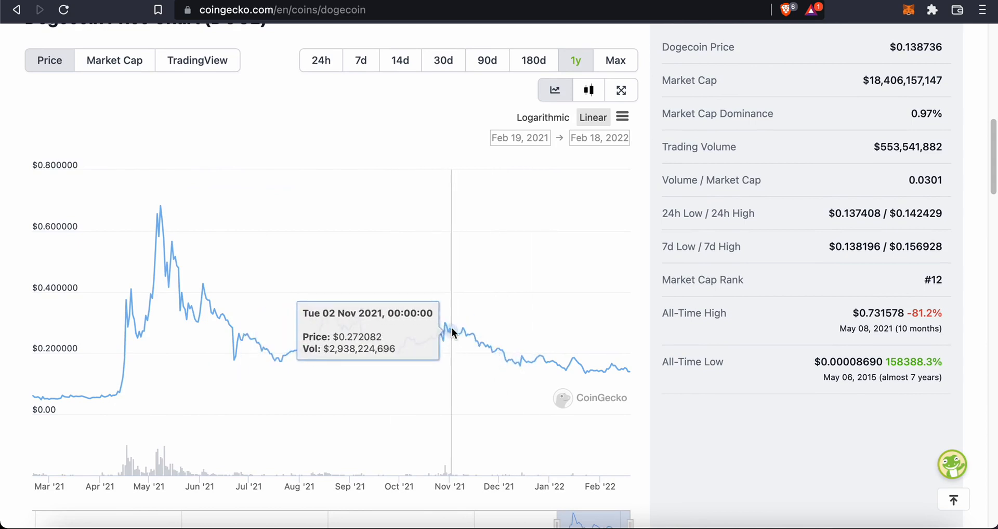
mouse_move(446, 188)
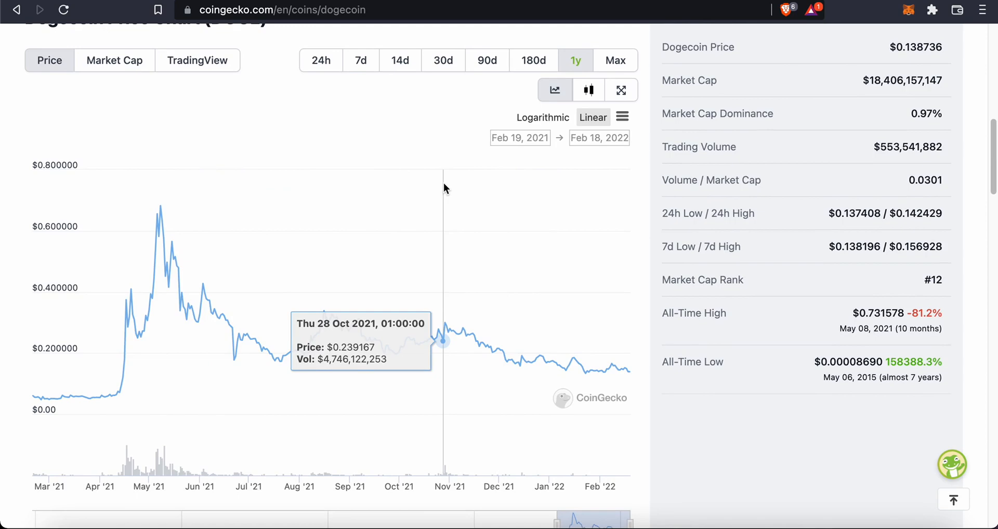
mouse_move(439, 340)
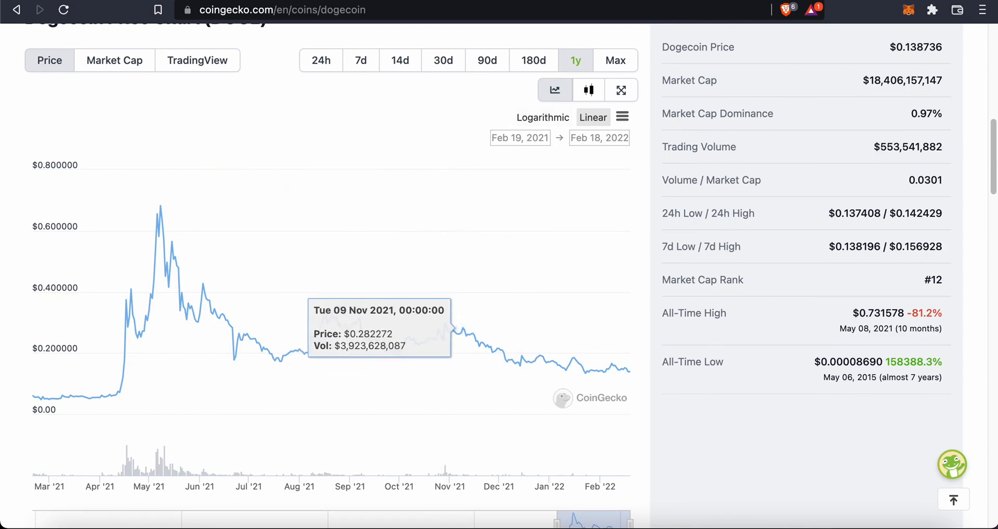
Return to the Olympus (OHM) page and view its one-year price chart and 95.5% drop statistics.
left_click(280, 9)
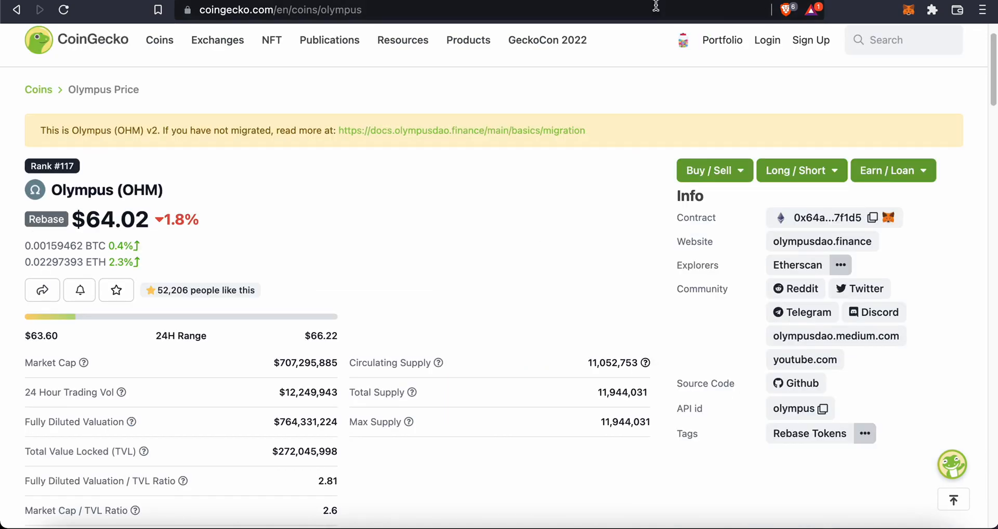
scroll("down", 3)
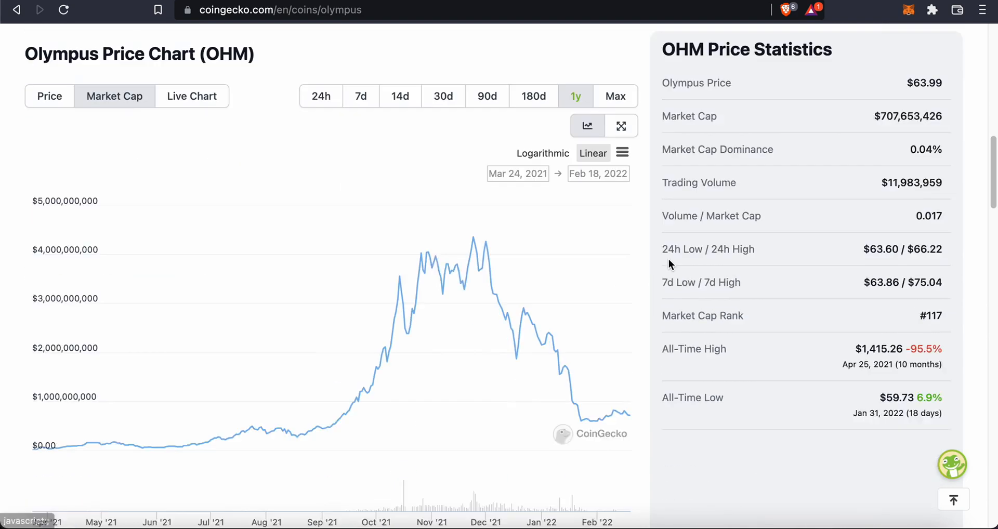
mouse_move(483, 265)
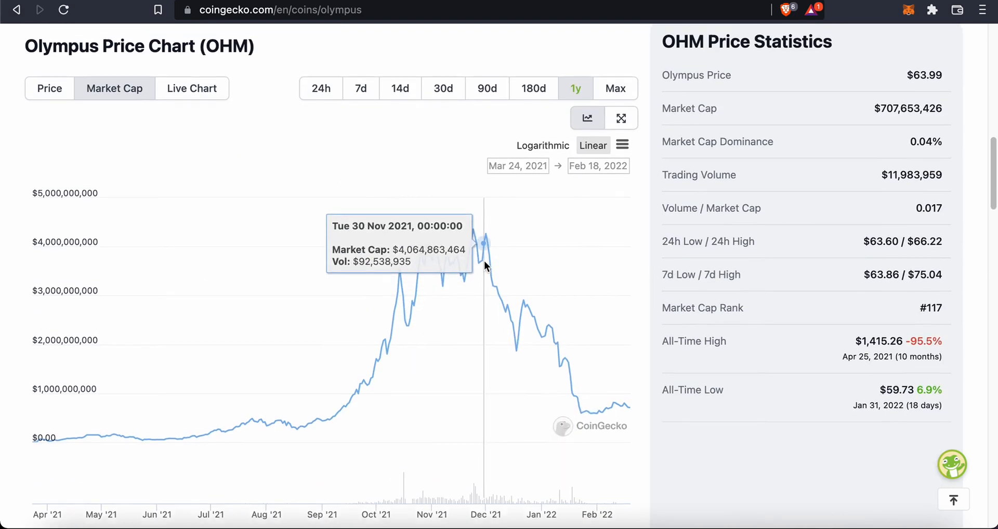
left_click(49, 89)
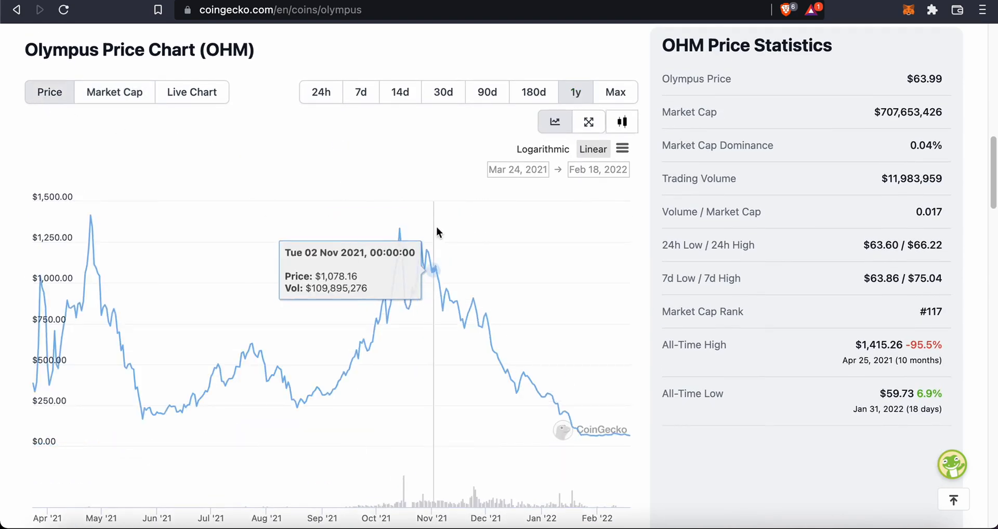
mouse_move(549, 380)
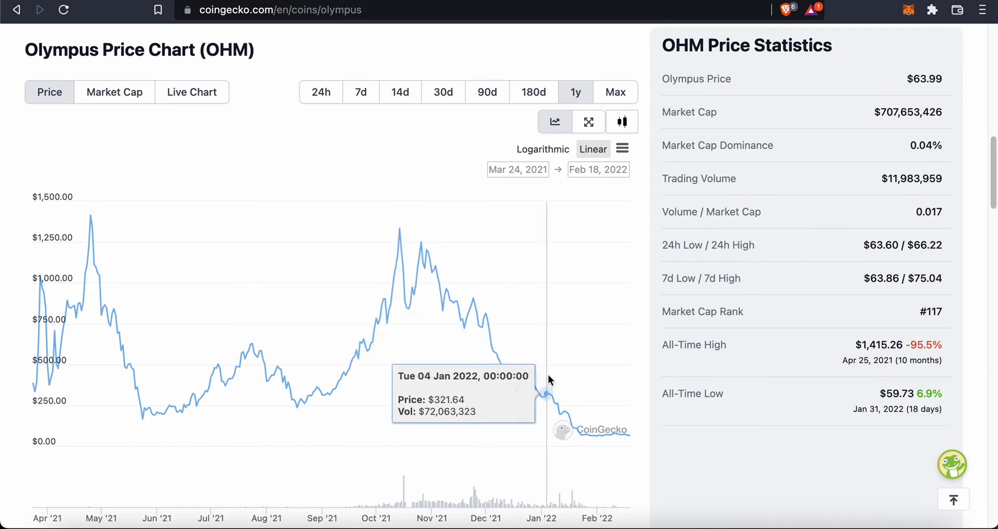
mouse_move(425, 272)
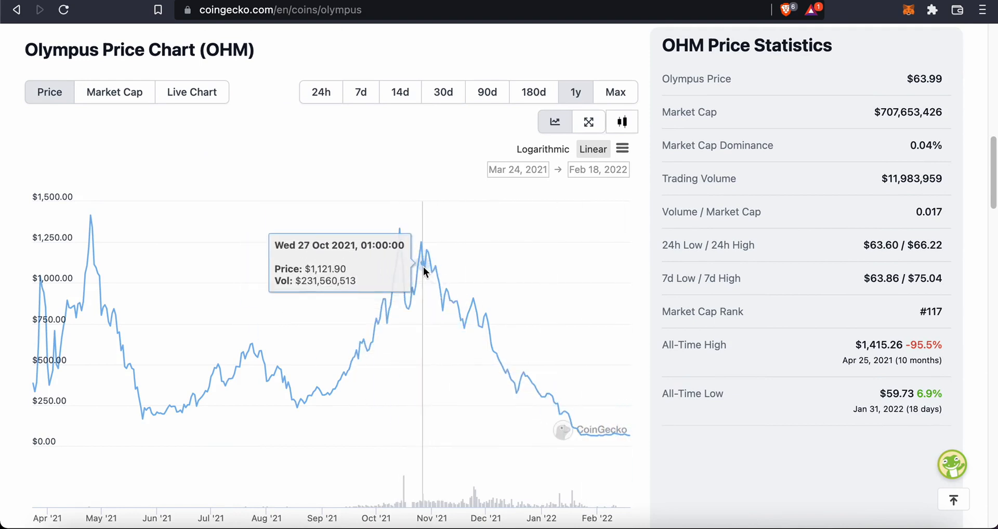
mouse_move(514, 271)
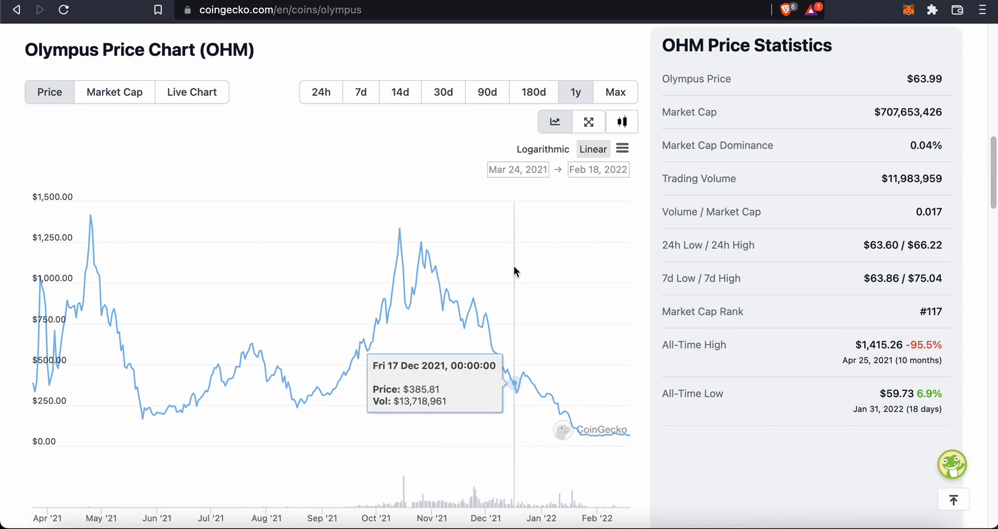
mouse_move(605, 401)
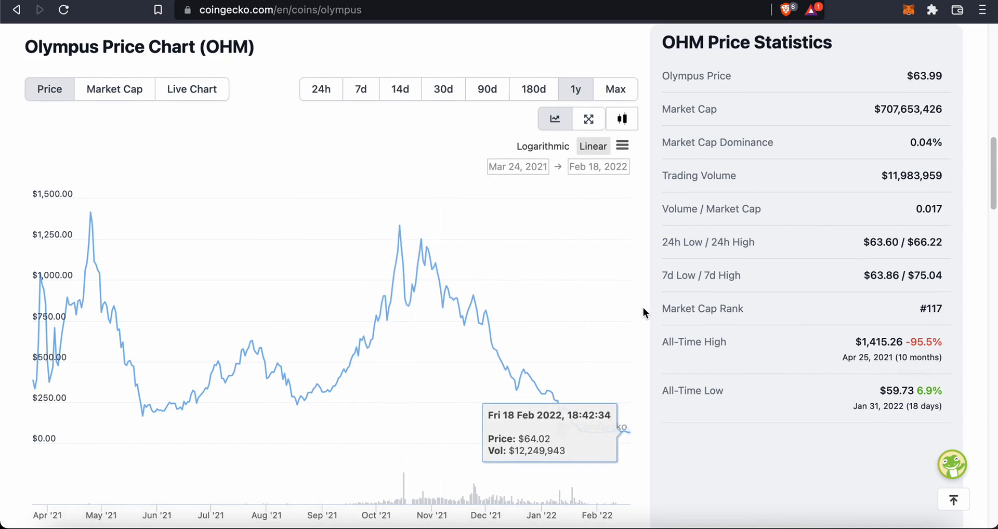
scroll("down", 3)
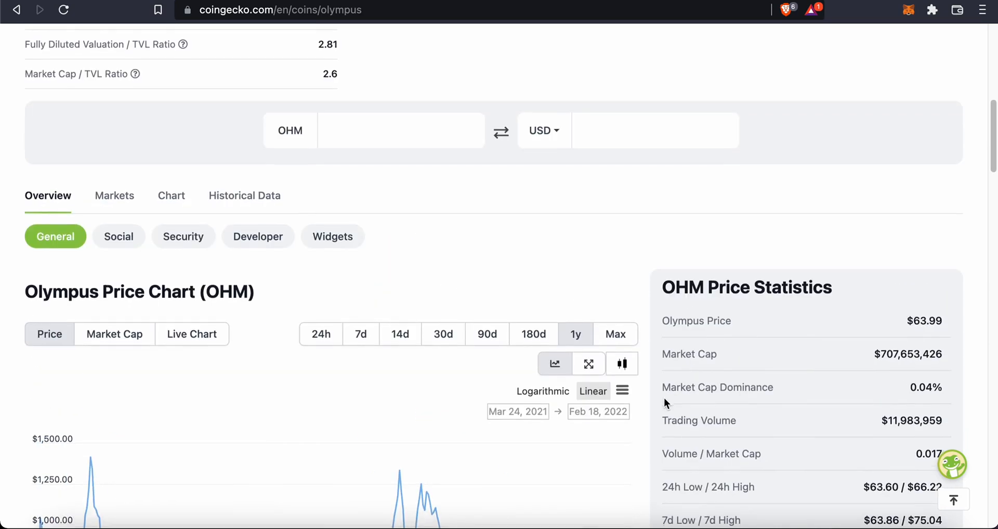
Scroll the Snowbank (SB) coin page down to the all-time market cap chart and back up.
scroll("down", 3)
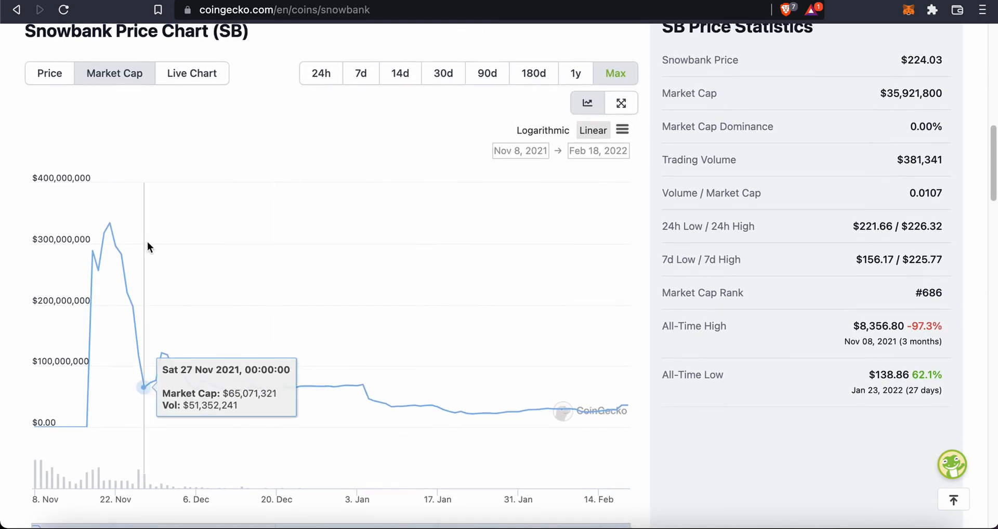
scroll("up", 3)
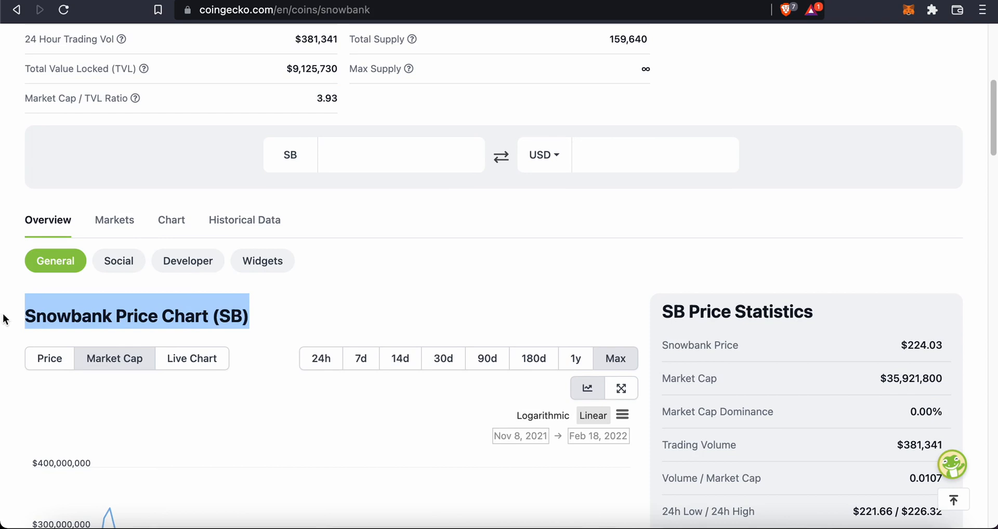
mouse_move(228, 303)
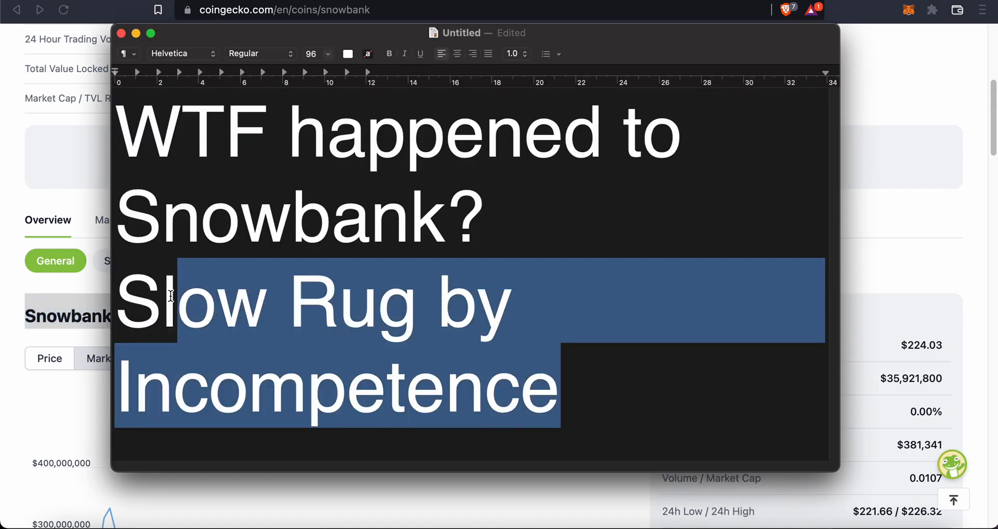
left_click(378, 303)
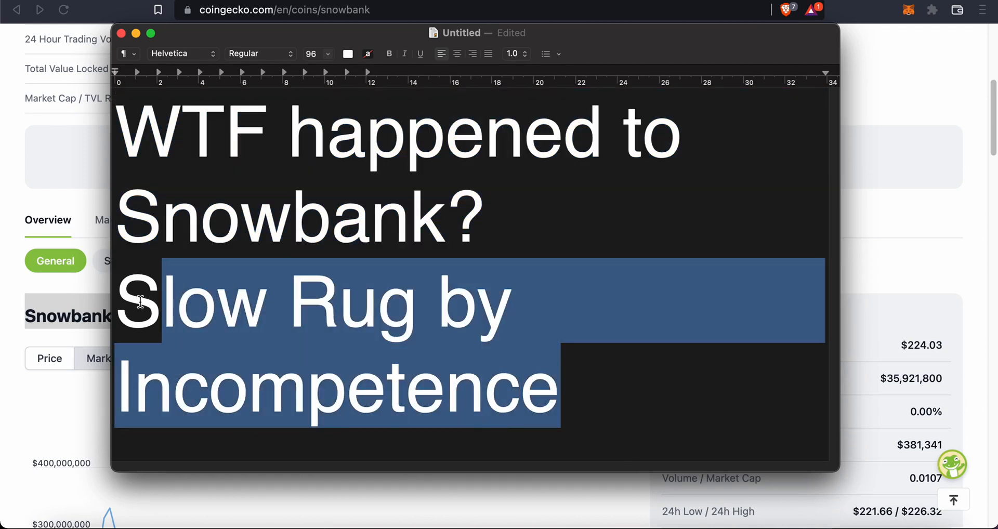
left_click(449, 321)
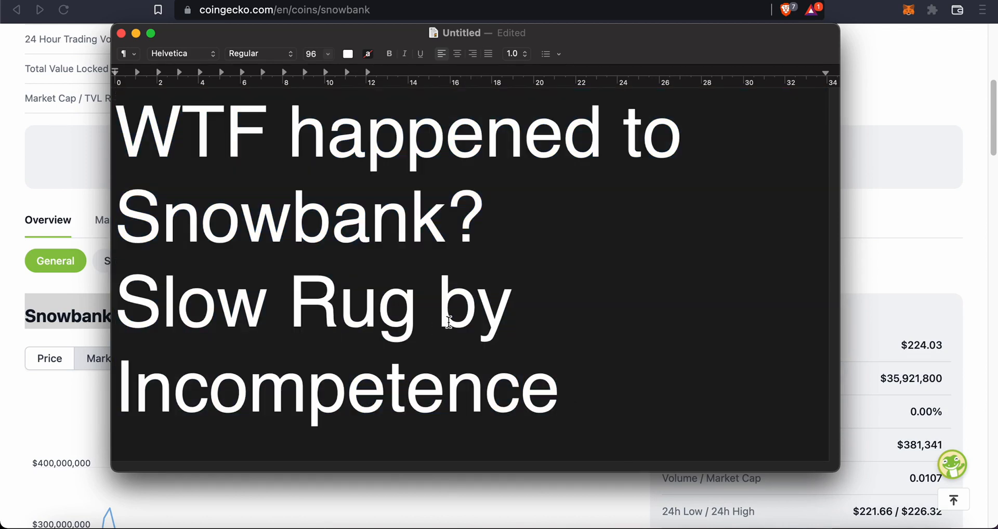
left_click(337, 302)
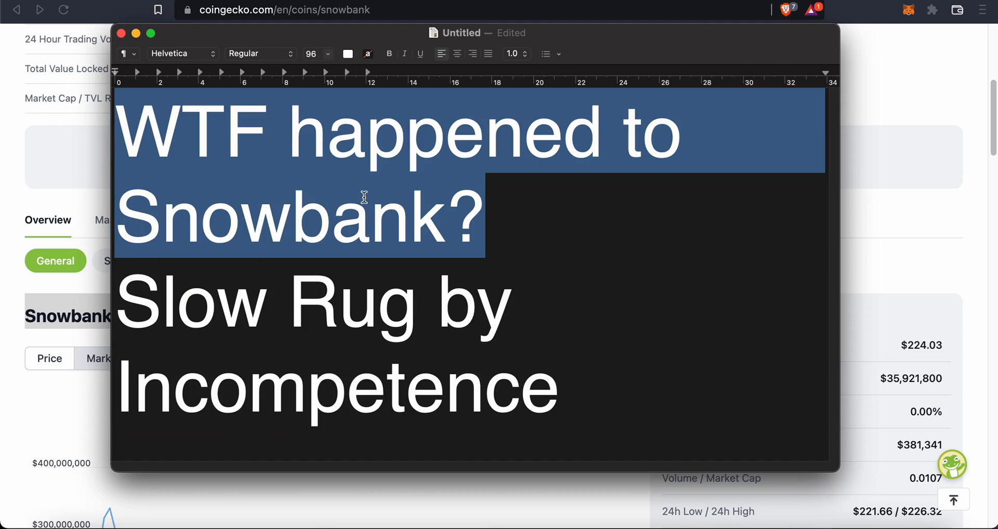
mouse_move(569, 381)
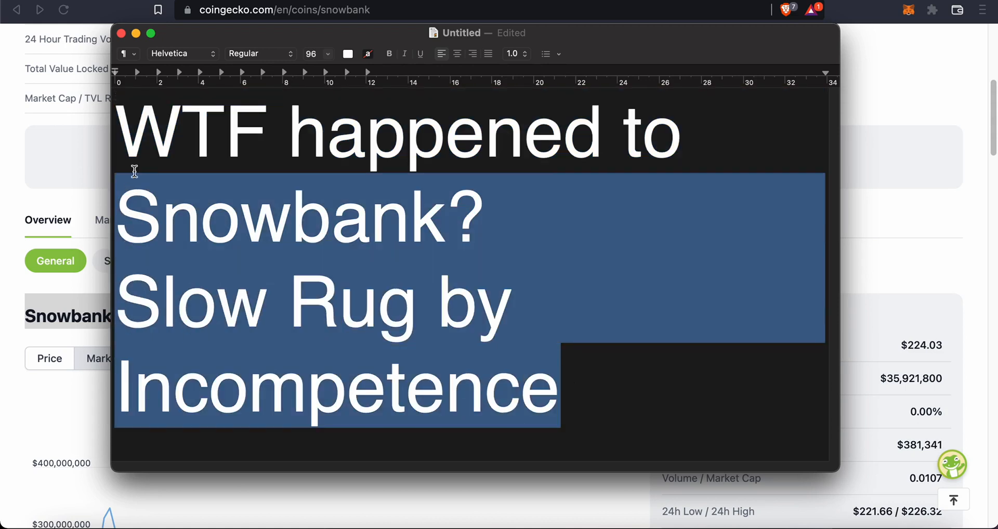
left_click(609, 396)
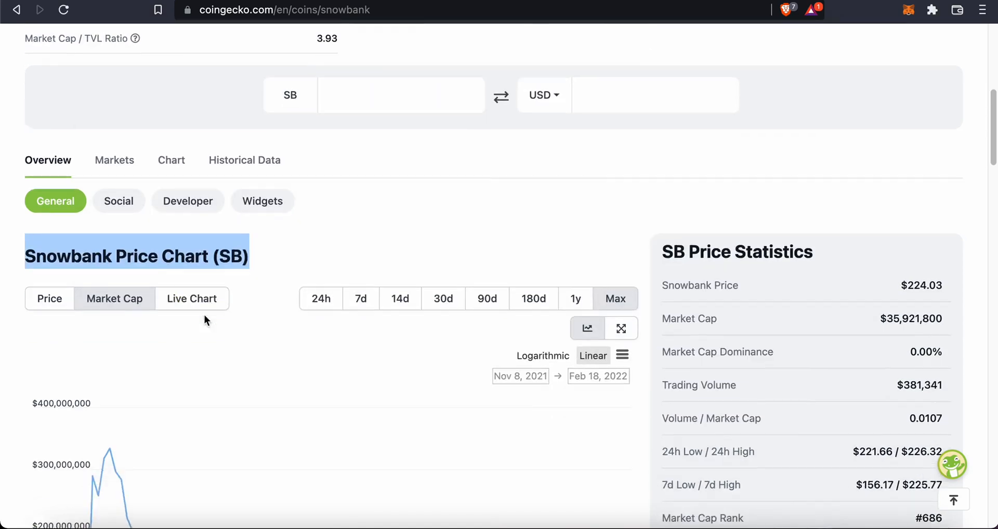
Switch the one-year chart from Market Cap to Price, showing the fall from near $6,000 to about $225.
scroll("down", 3)
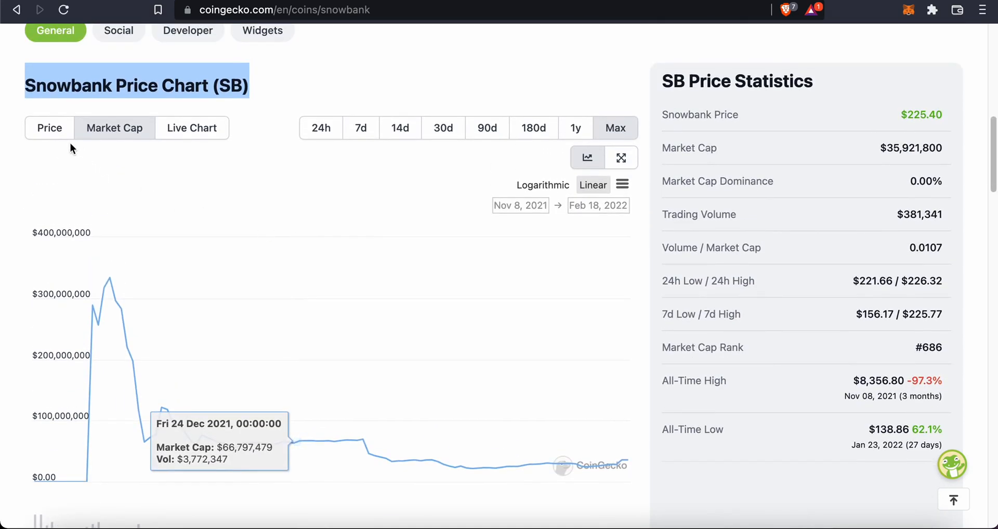
left_click(49, 128)
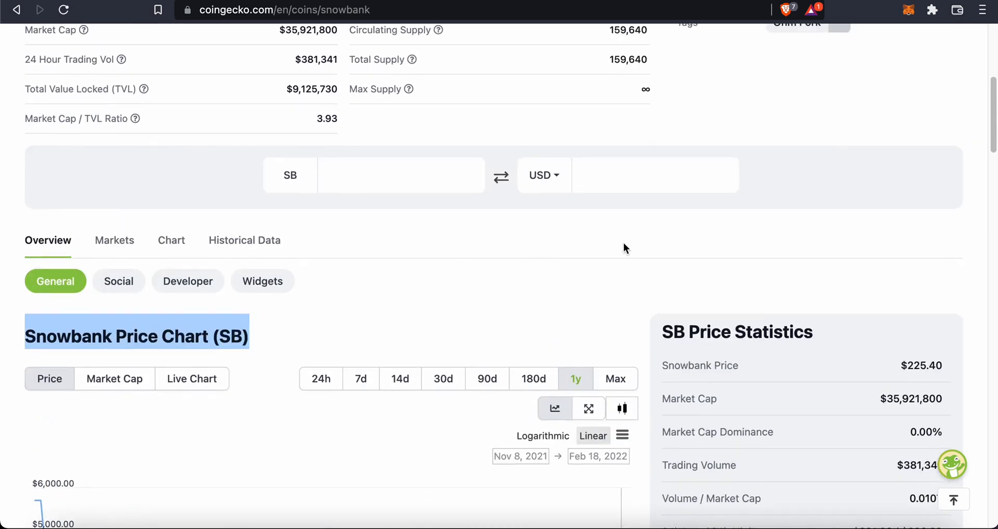
scroll("down", 3)
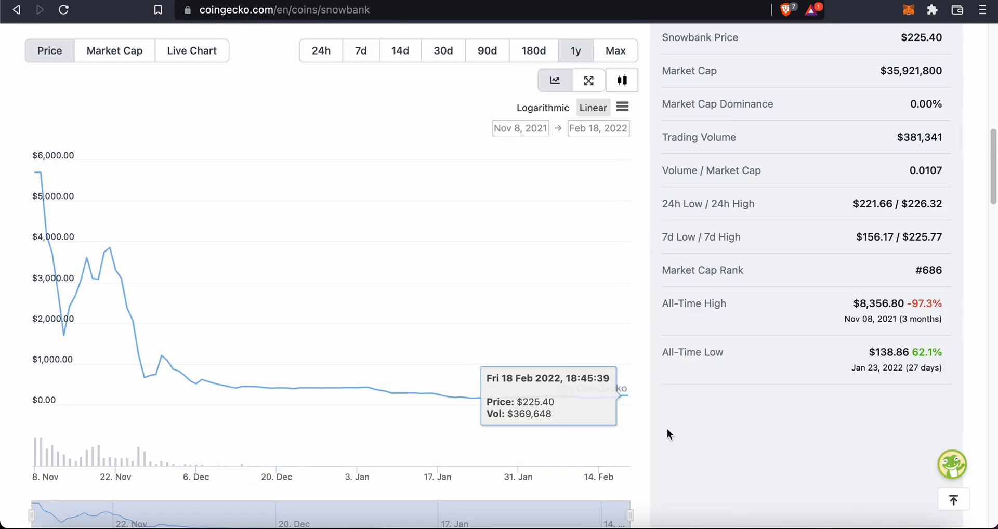
mouse_move(203, 394)
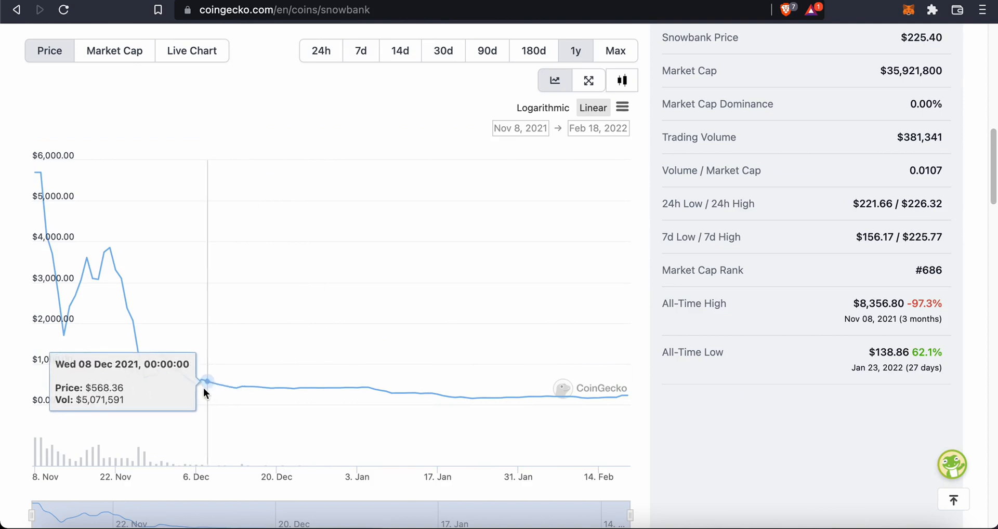
mouse_move(263, 391)
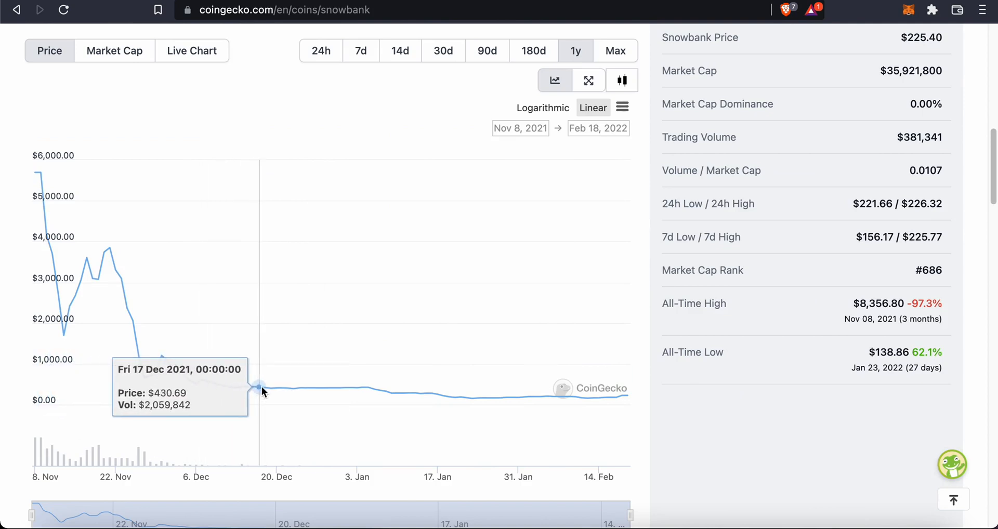
mouse_move(433, 398)
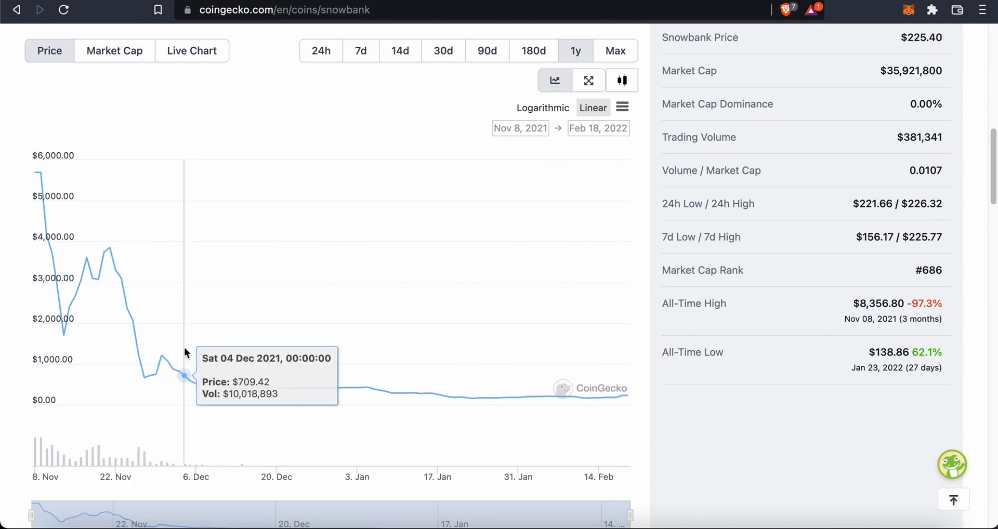
mouse_move(109, 296)
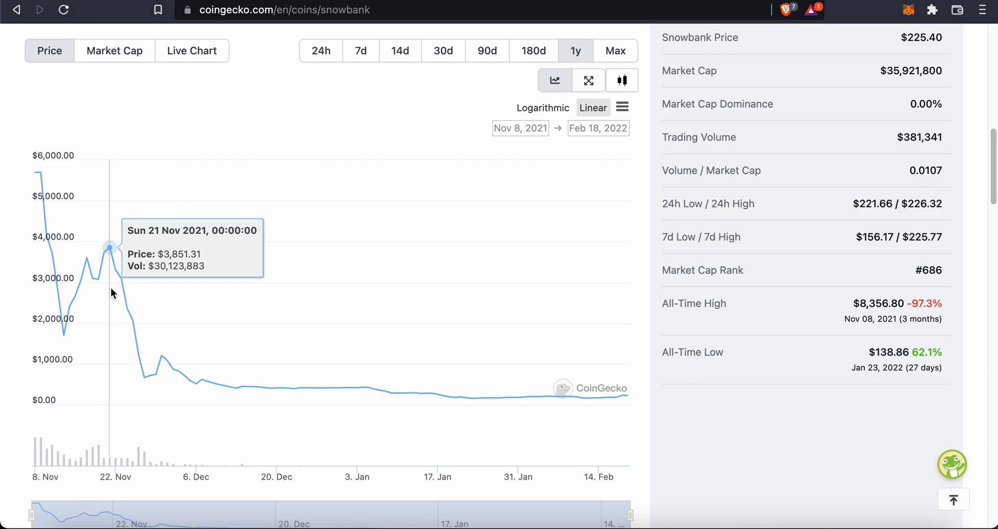
mouse_move(140, 318)
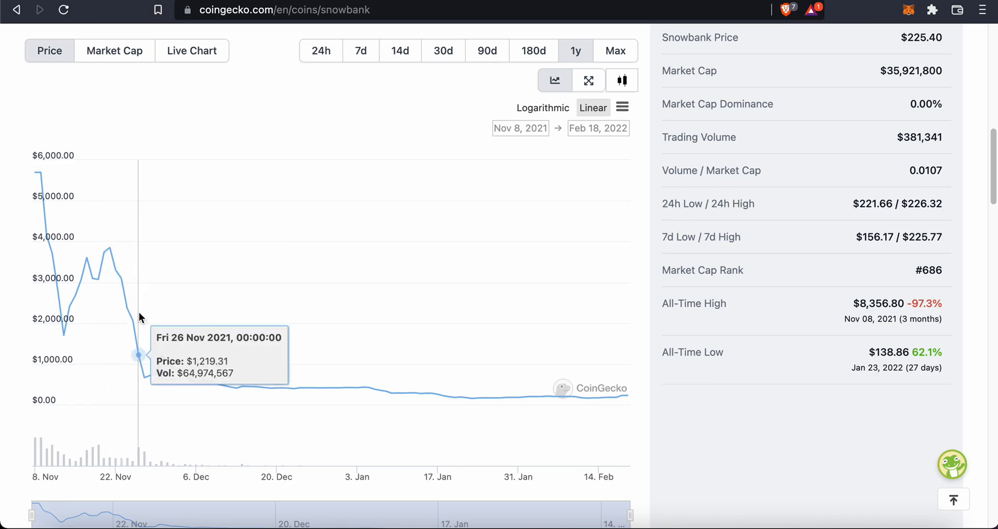
mouse_move(144, 329)
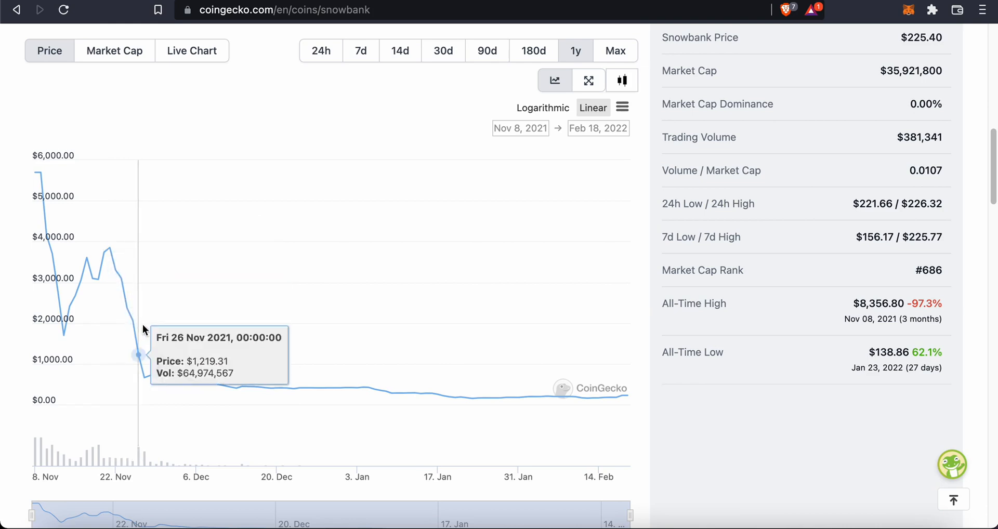
mouse_move(184, 360)
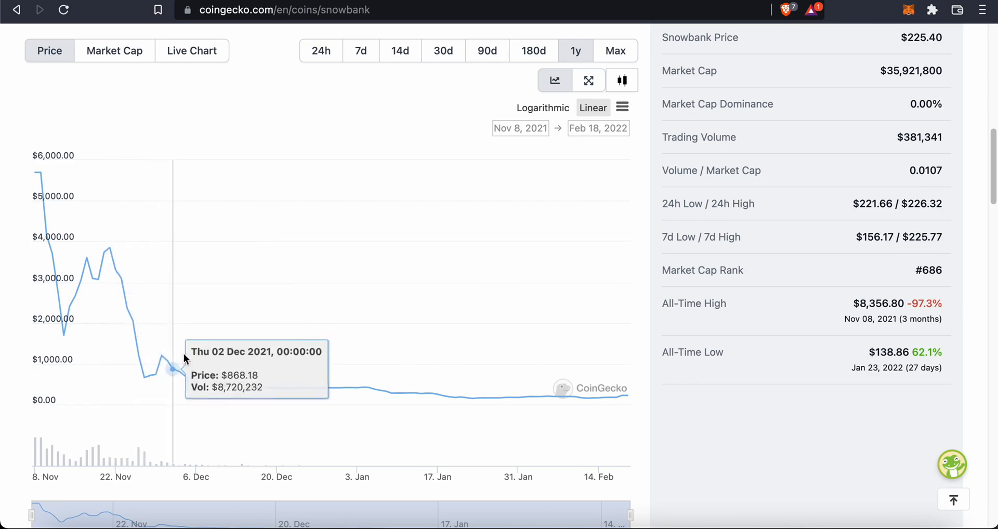
mouse_move(109, 307)
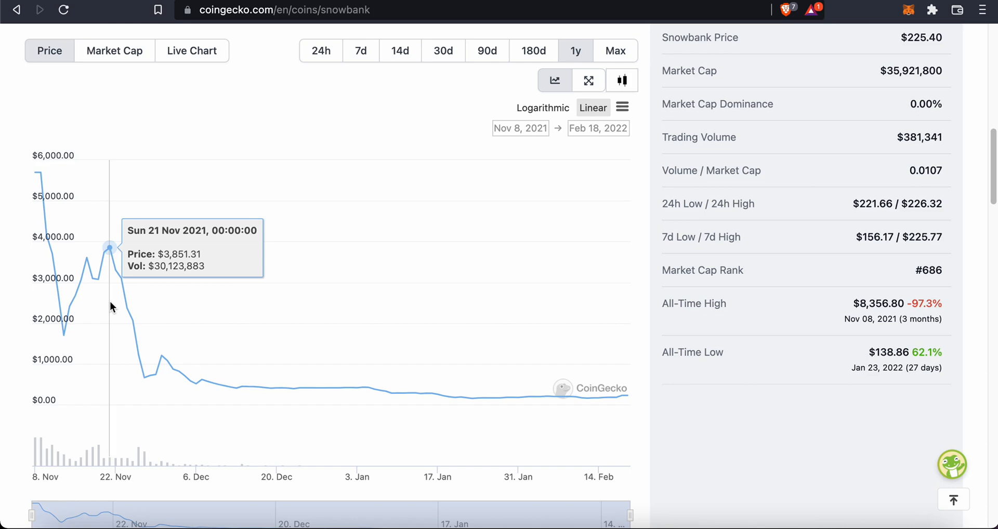
mouse_move(414, 395)
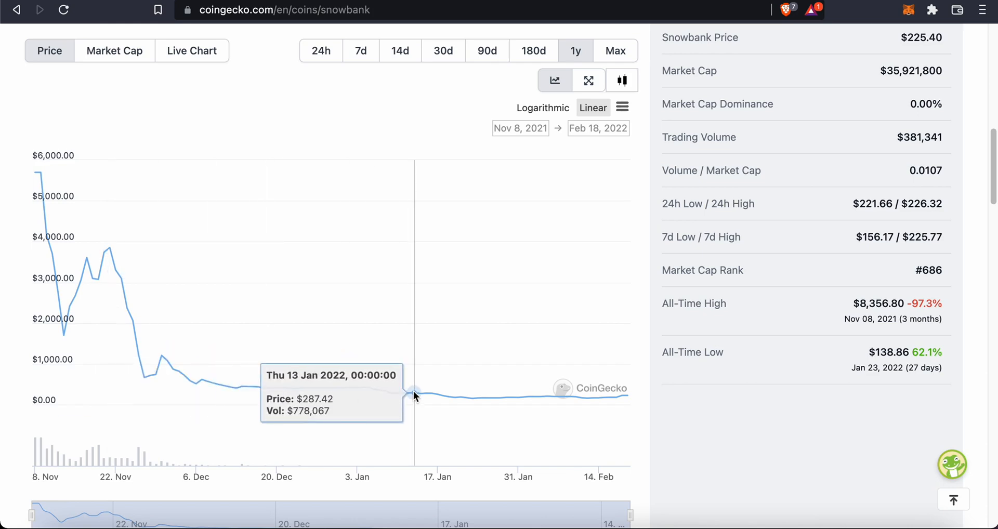
mouse_move(427, 394)
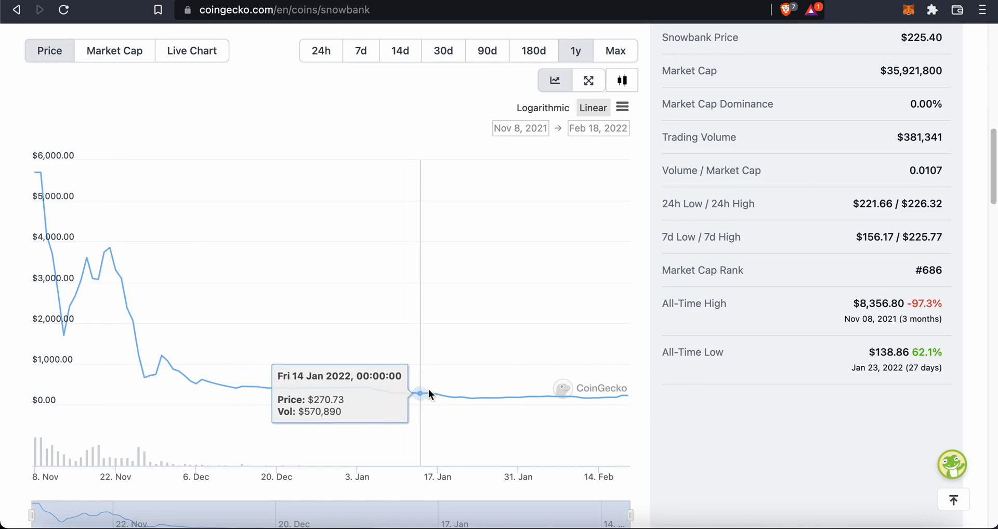
mouse_move(251, 375)
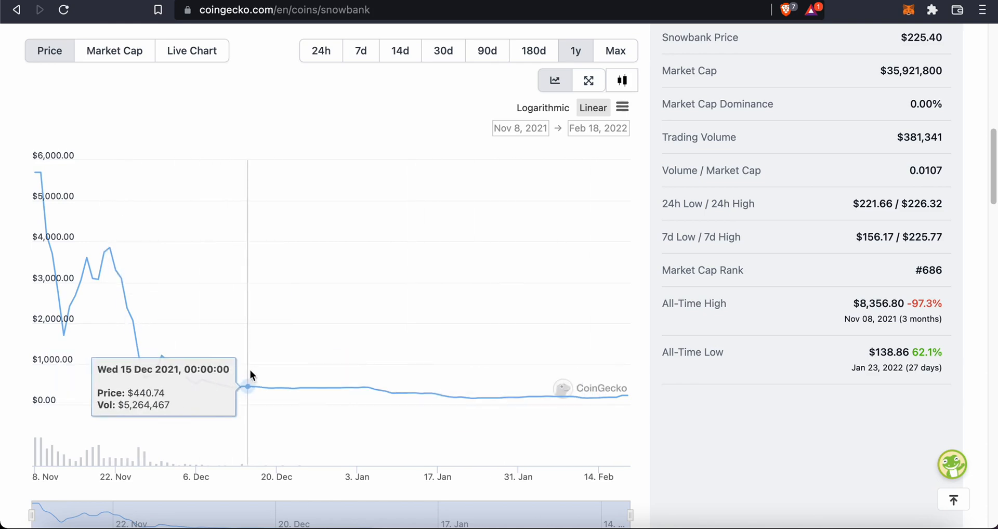
mouse_move(693, 424)
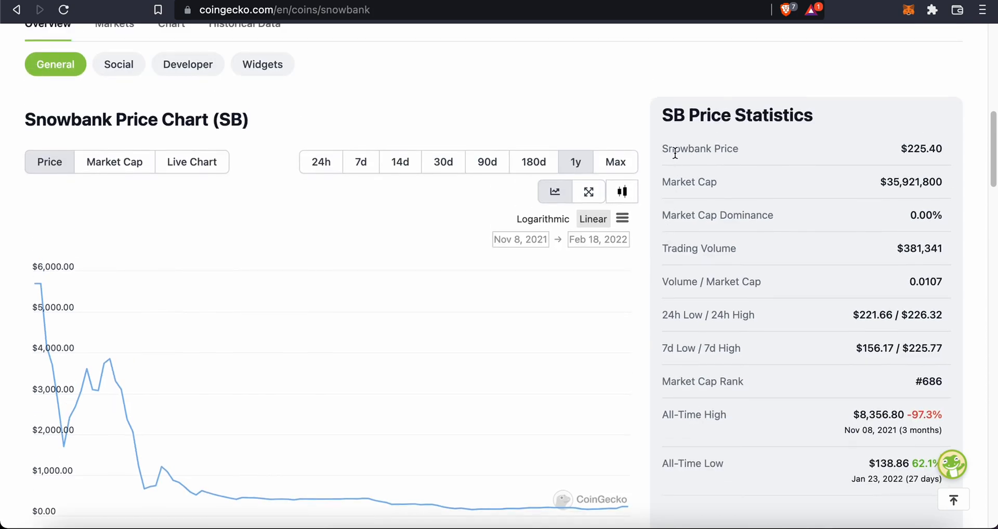
mouse_move(664, 145)
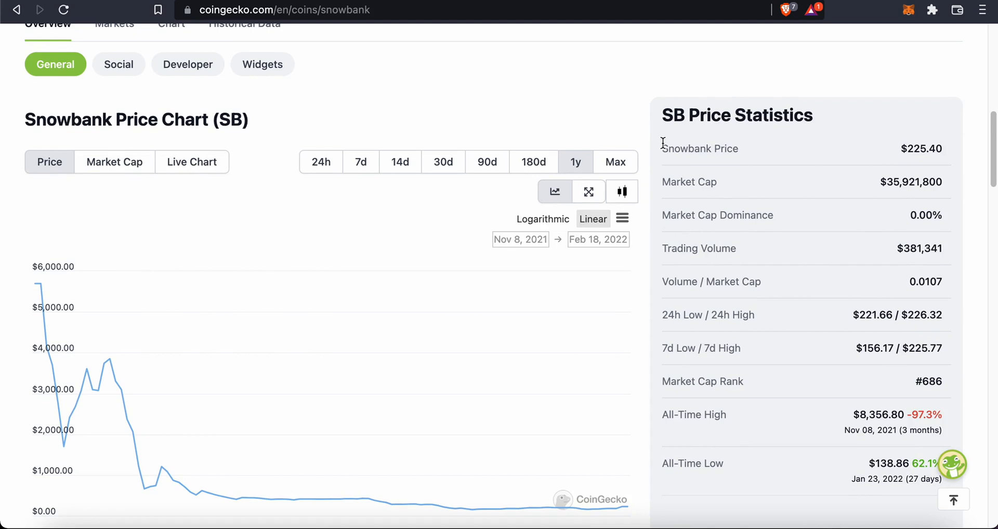
mouse_move(667, 147)
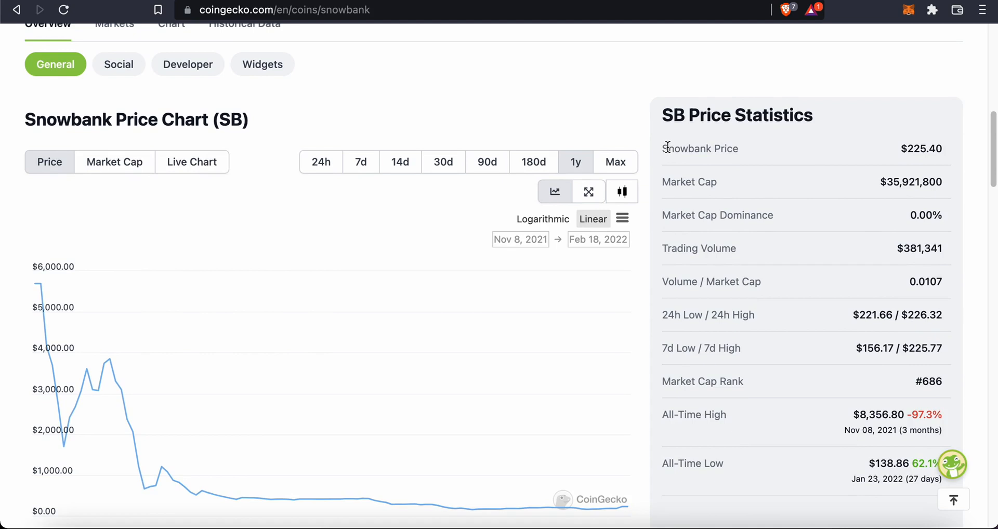
mouse_move(747, 156)
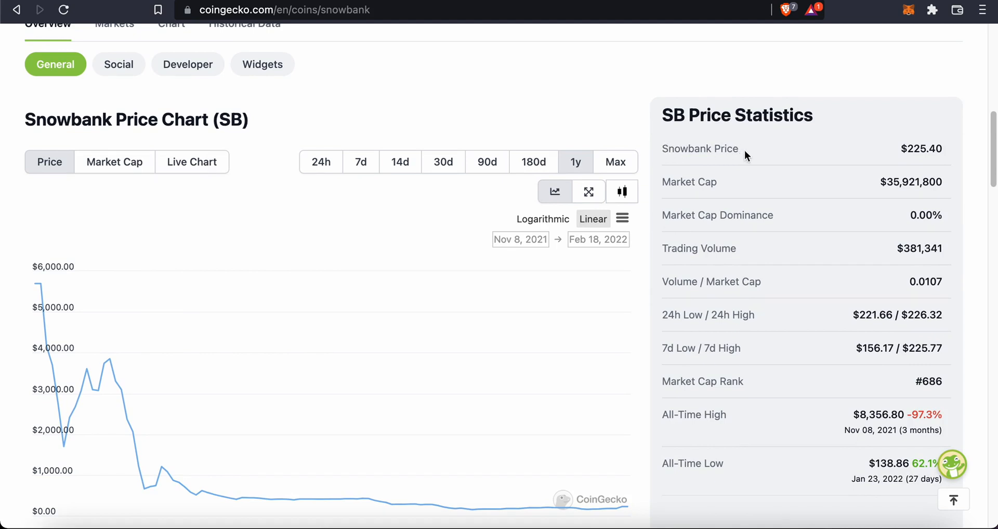
mouse_move(676, 201)
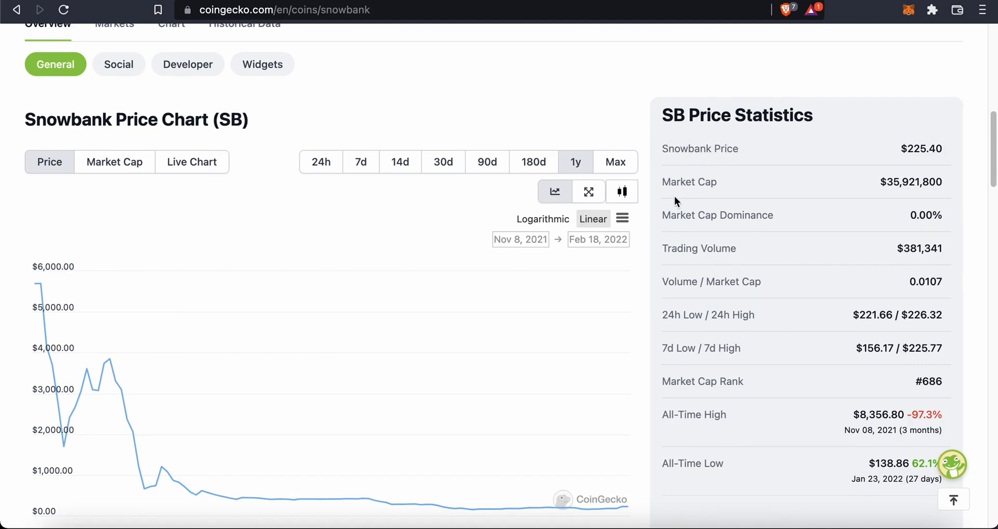
mouse_move(657, 208)
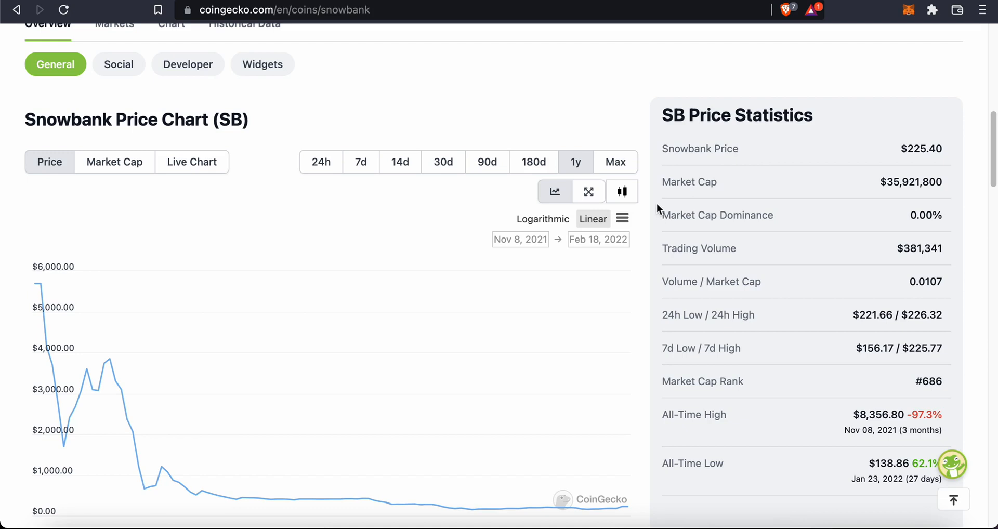
mouse_move(669, 407)
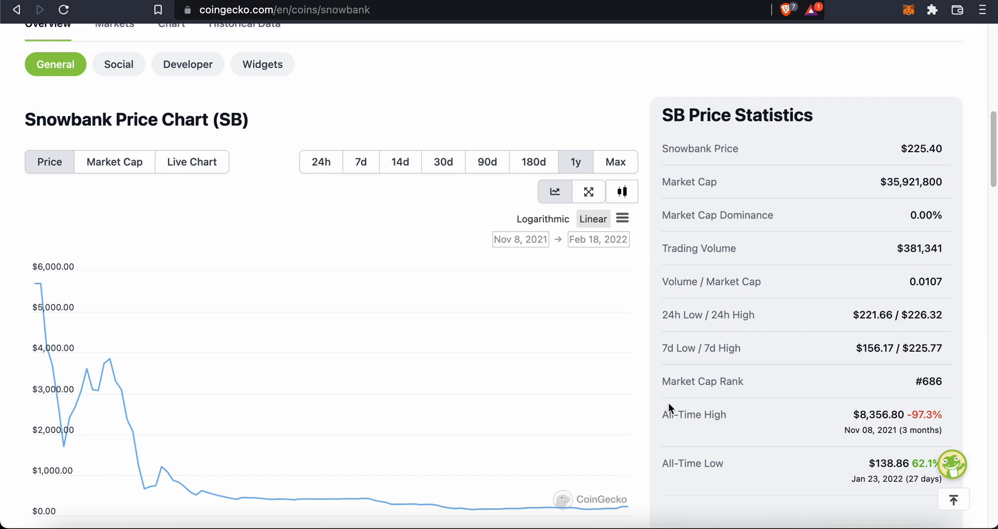